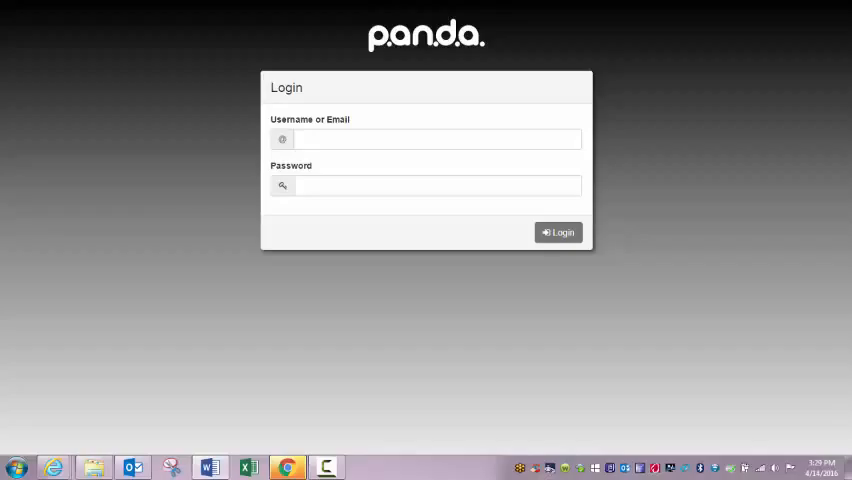
mouse_move(112, 50)
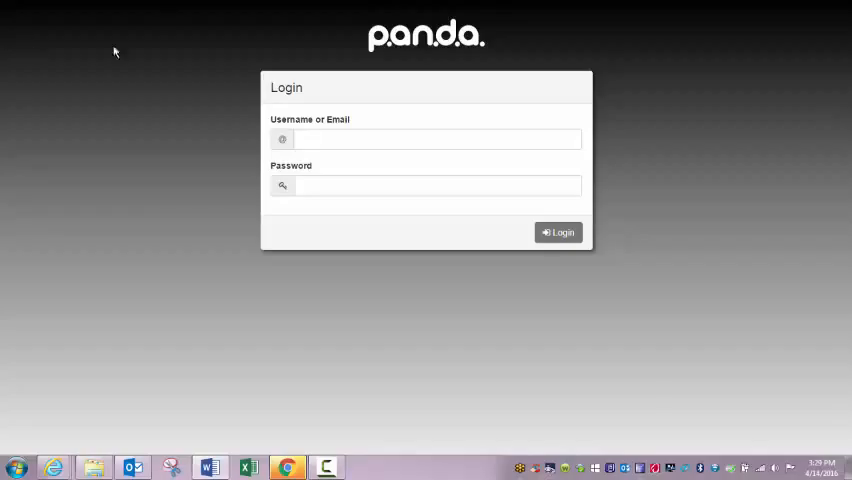
Sign in to Panda with username 'kali' and the password, landing on the Welcome dashboard
type("kali")
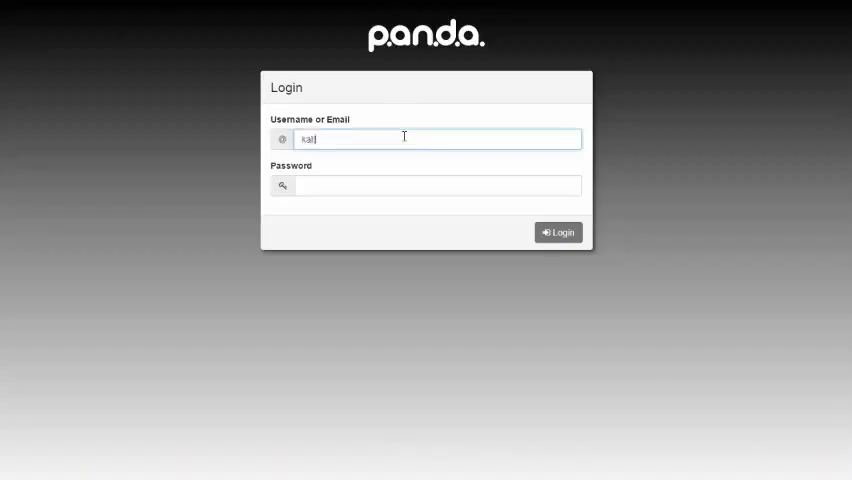
type("katie b")
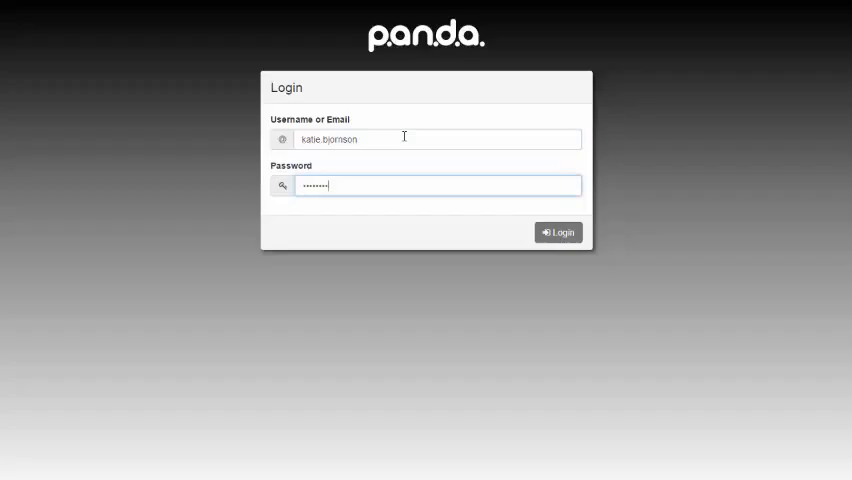
left_click(558, 232)
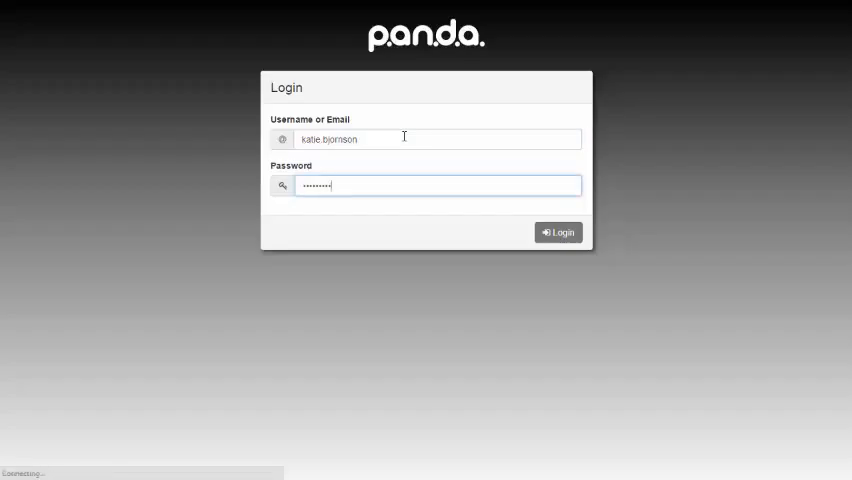
left_click(556, 232)
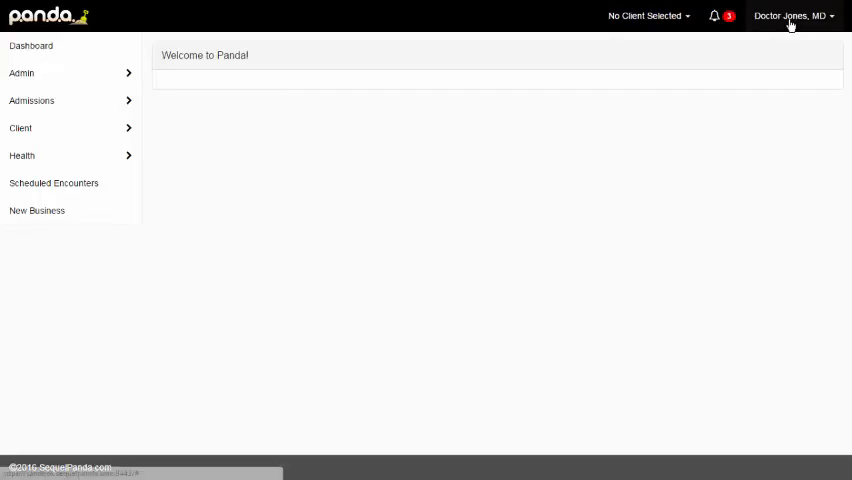
Save Profile Settings from the account menu, leaving the Theme dropdown at None
left_click(790, 16)
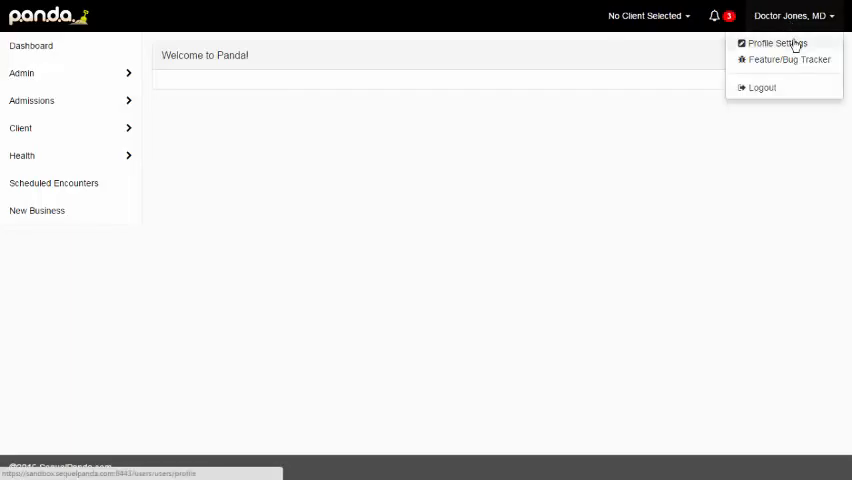
left_click(768, 44)
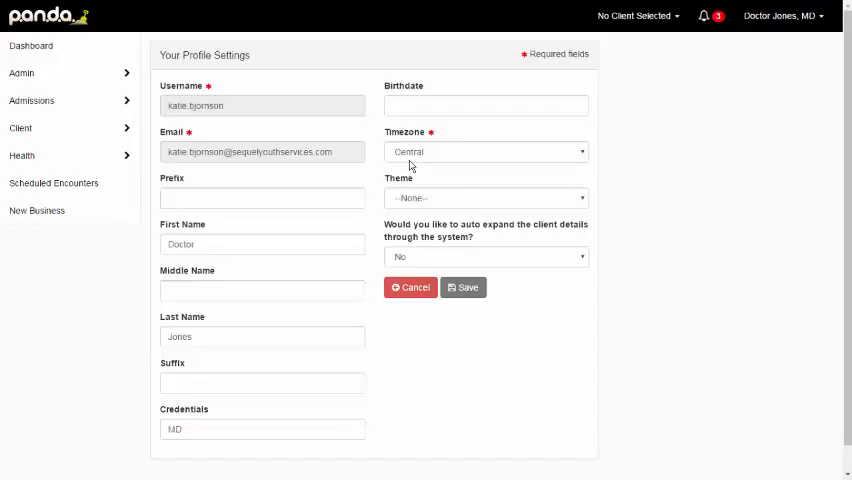
left_click(484, 196)
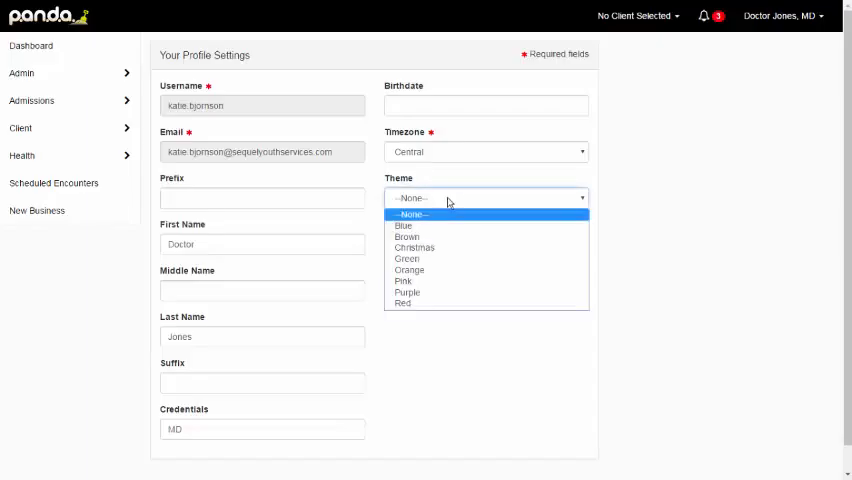
mouse_move(436, 248)
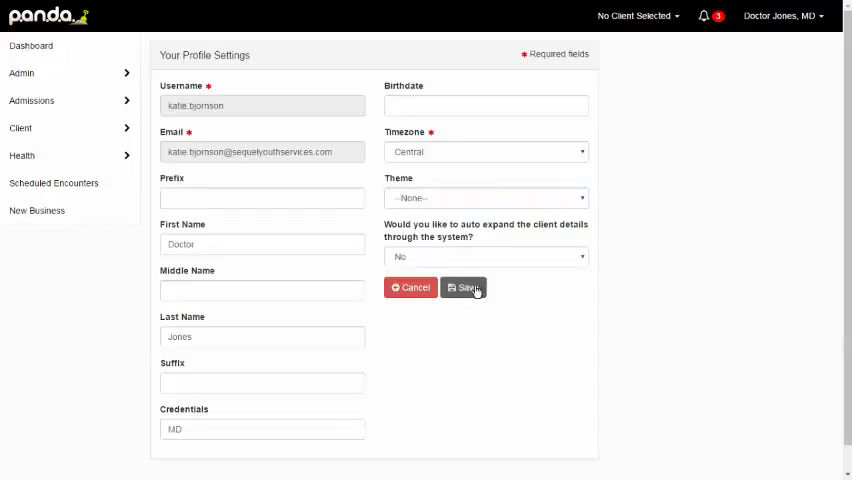
left_click(464, 288)
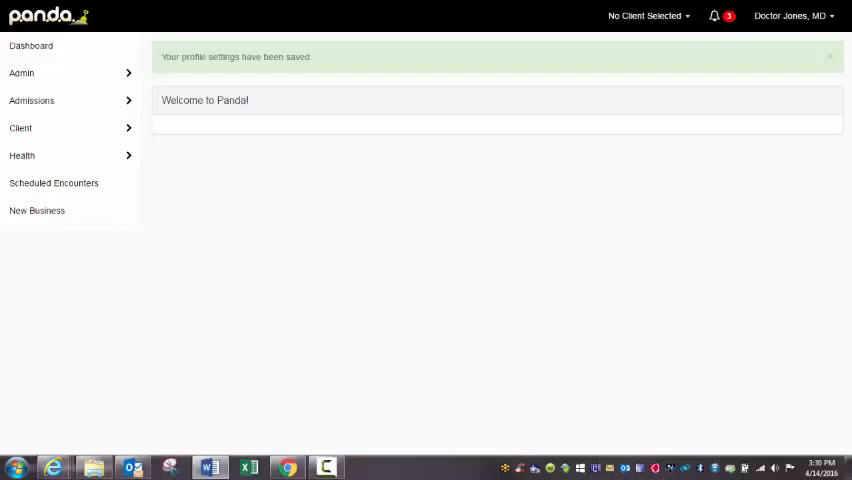
left_click(22, 156)
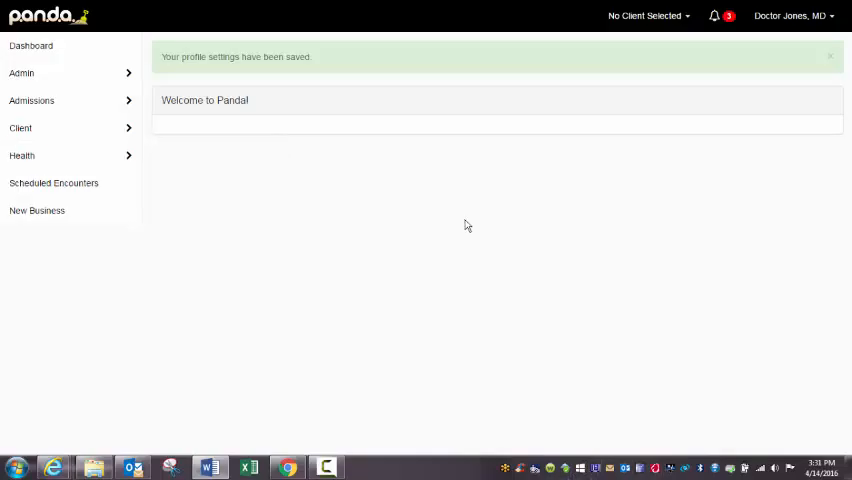
mouse_move(52, 184)
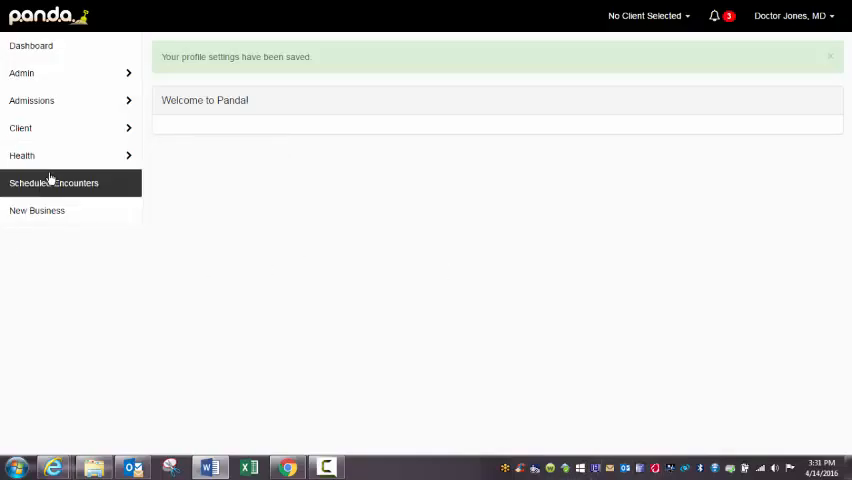
Go to Client > Contacts and set Panda, Ping Ping as the active client
left_click(20, 128)
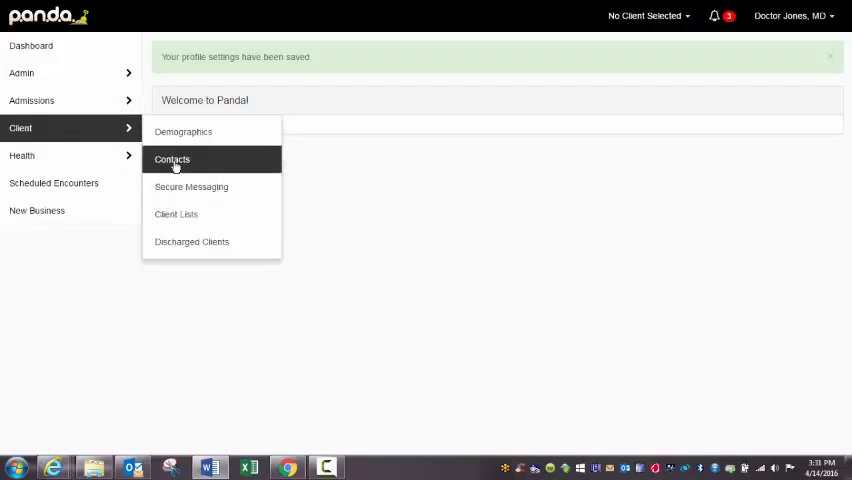
left_click(172, 160)
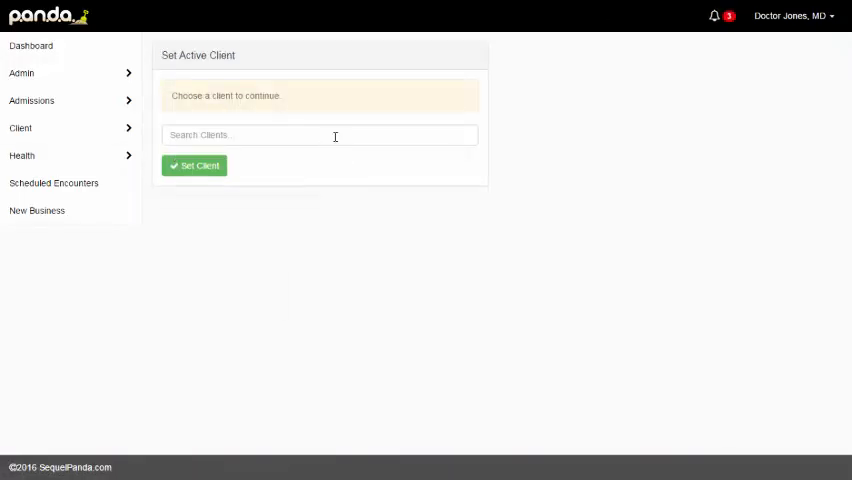
left_click(320, 136)
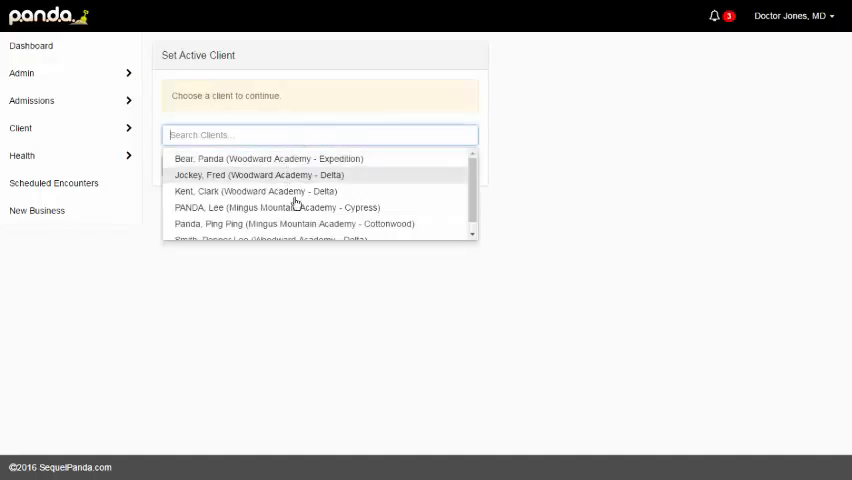
left_click(294, 224)
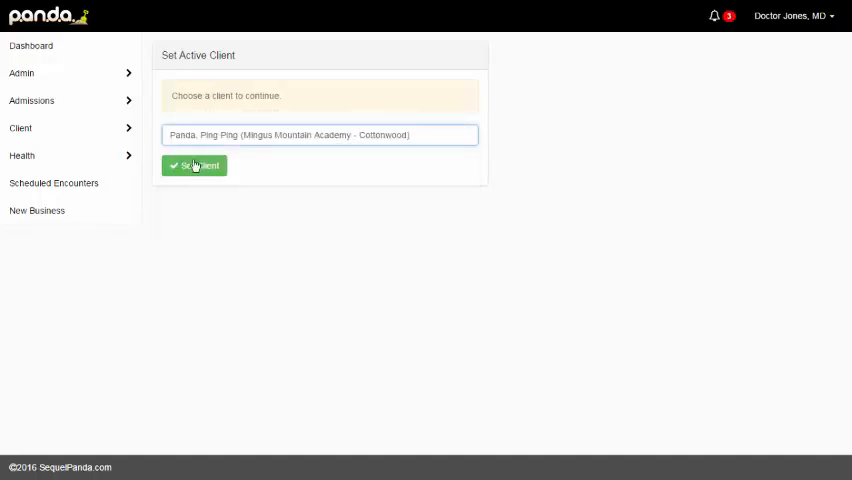
left_click(194, 164)
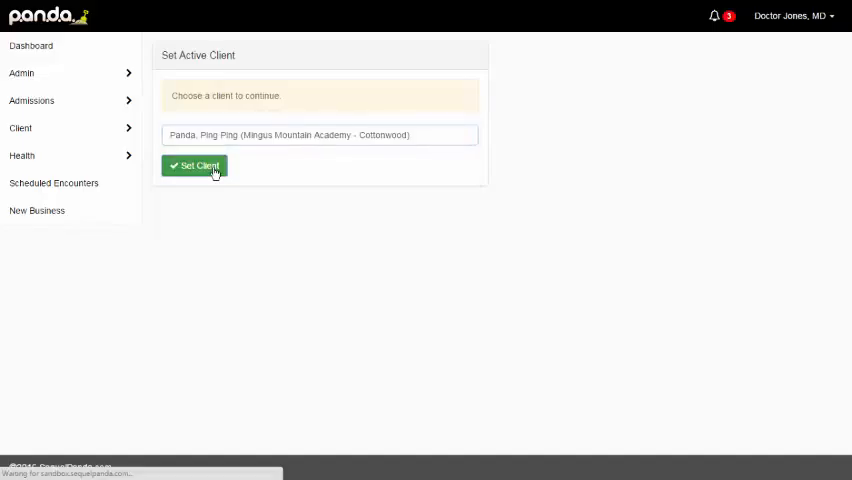
left_click(194, 164)
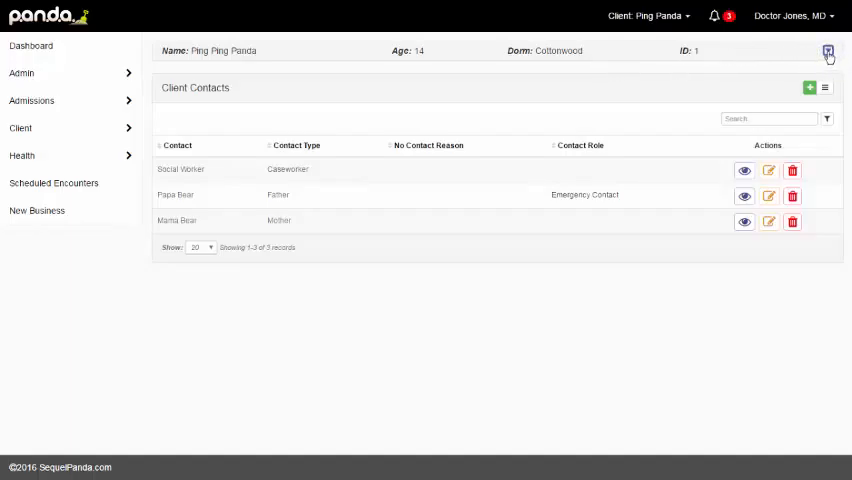
Expand Ping Ping Panda's details panel above the contacts list
left_click(832, 52)
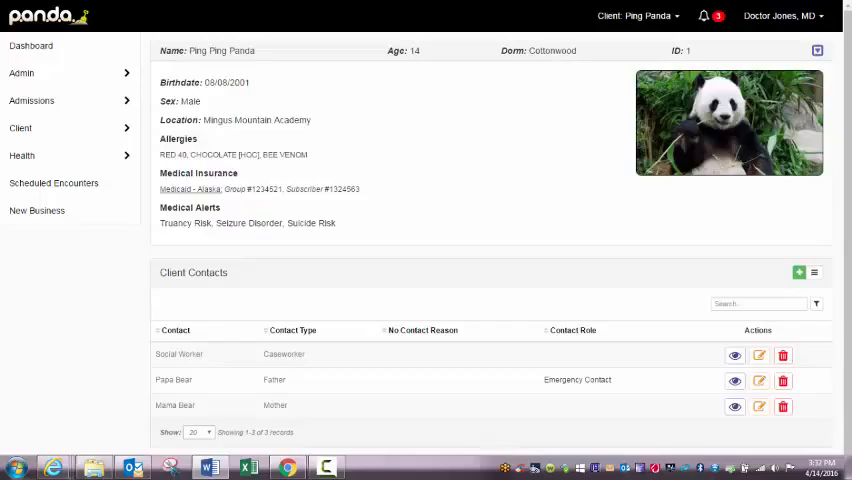
mouse_move(552, 182)
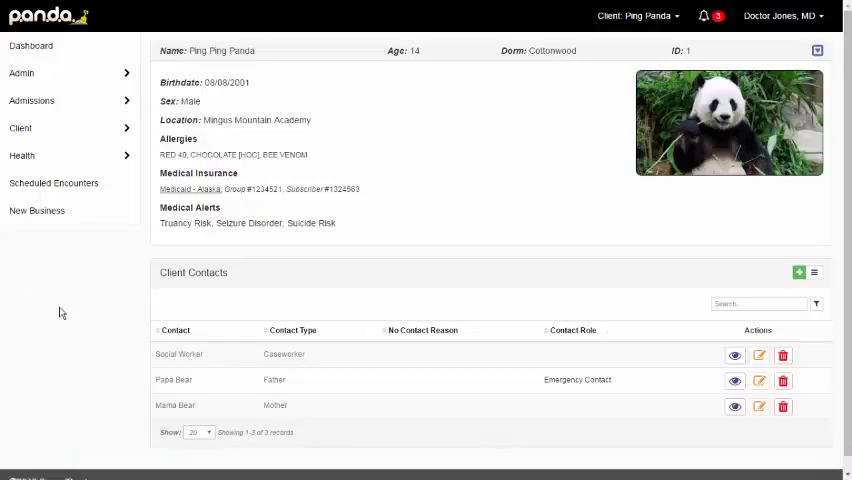
mouse_move(620, 20)
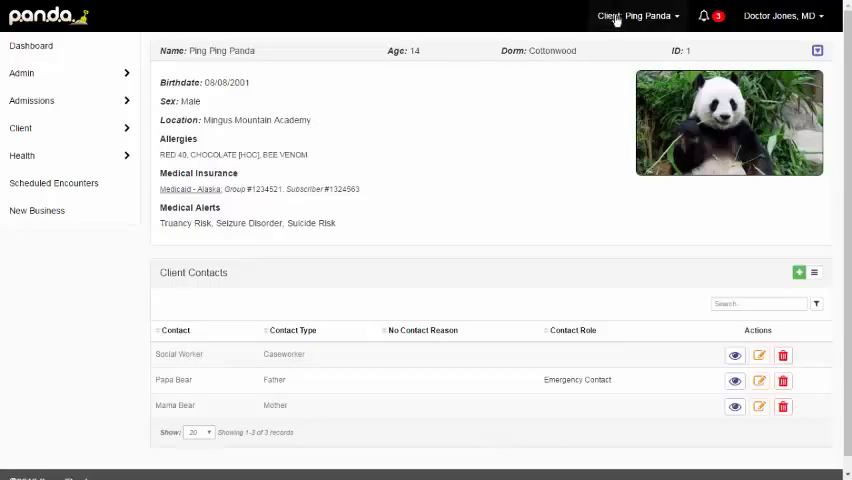
Browse the top-bar client switcher, searching the client list for 'pa'
left_click(630, 16)
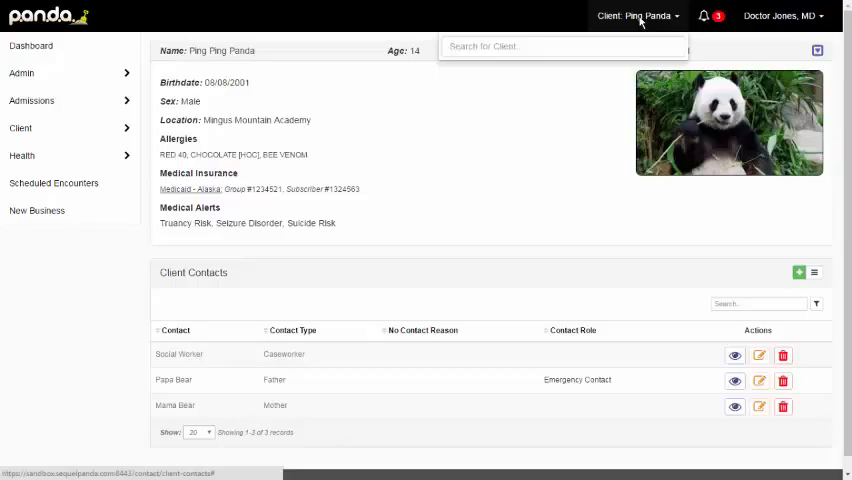
left_click(558, 48)
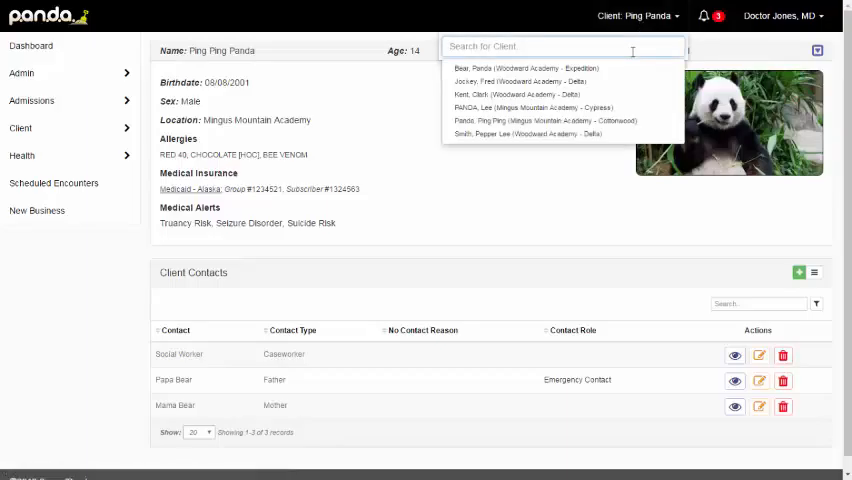
type("pa")
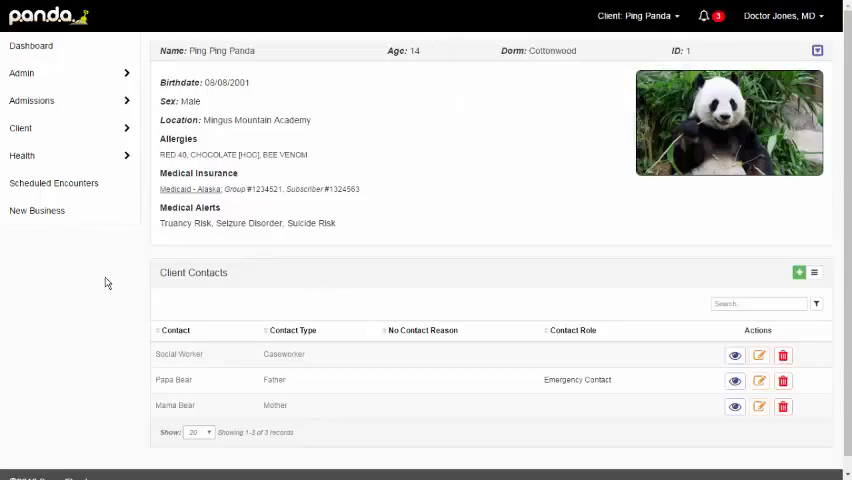
mouse_move(56, 308)
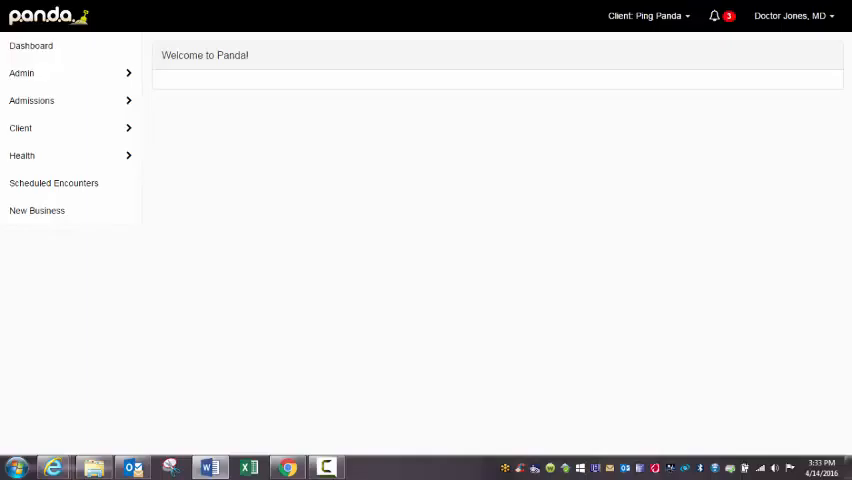
left_click(20, 128)
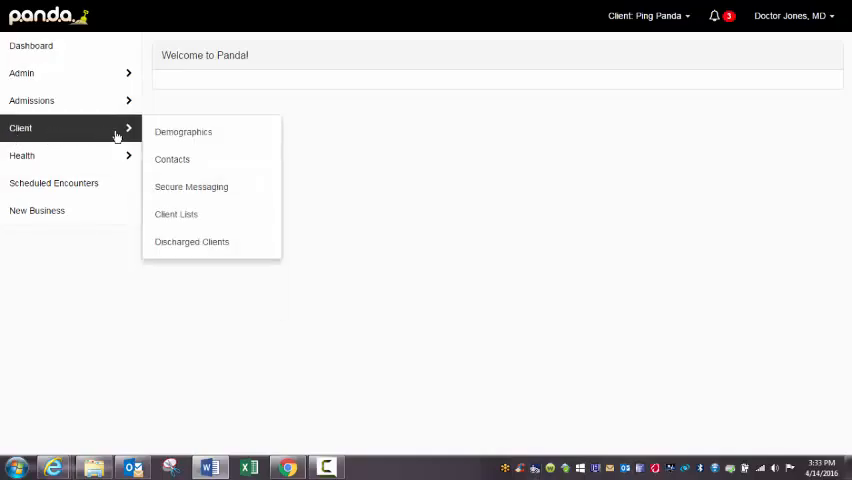
left_click(184, 132)
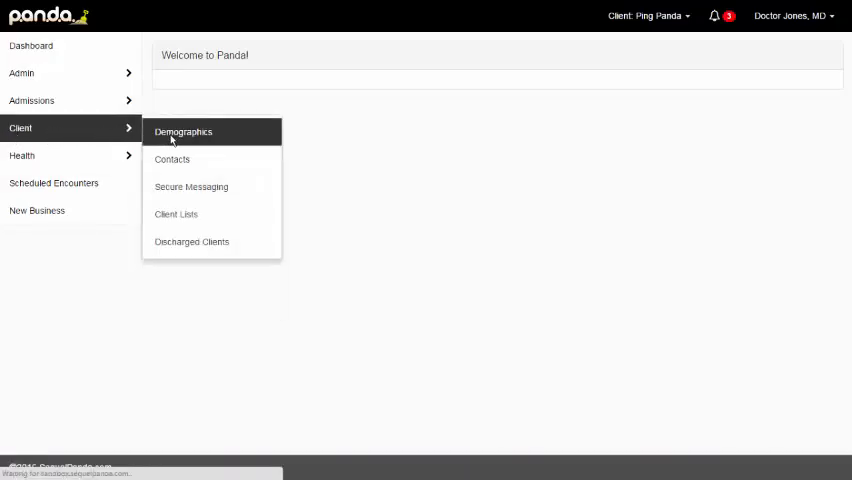
left_click(184, 132)
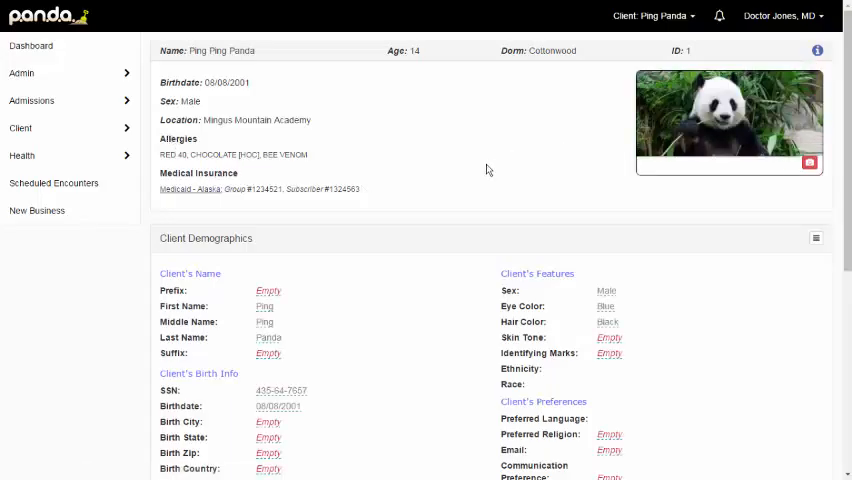
scroll("down", 3)
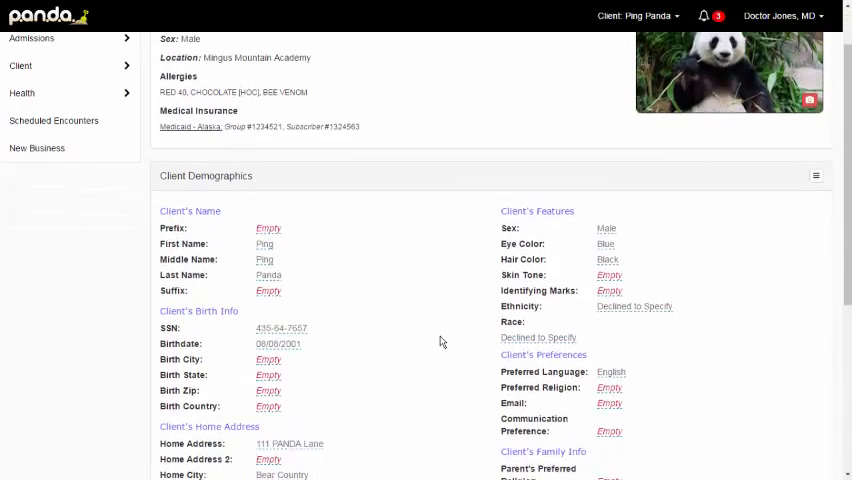
scroll("down", 3)
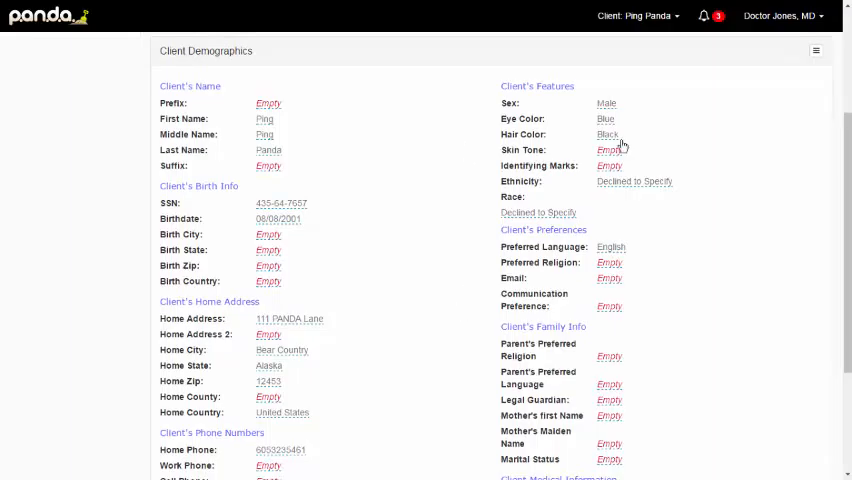
mouse_move(446, 292)
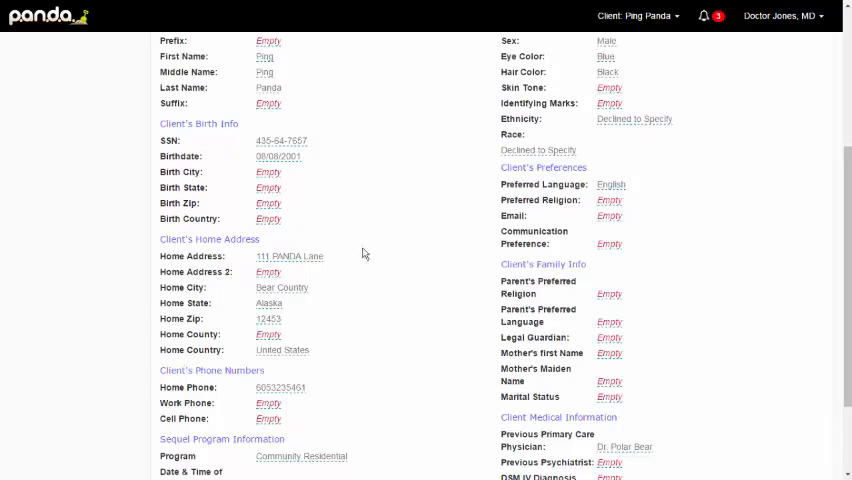
scroll("down", 3)
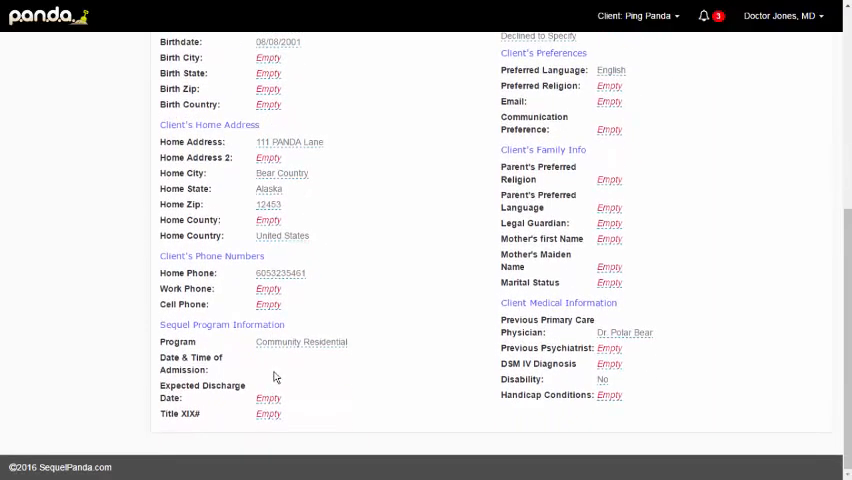
mouse_move(340, 360)
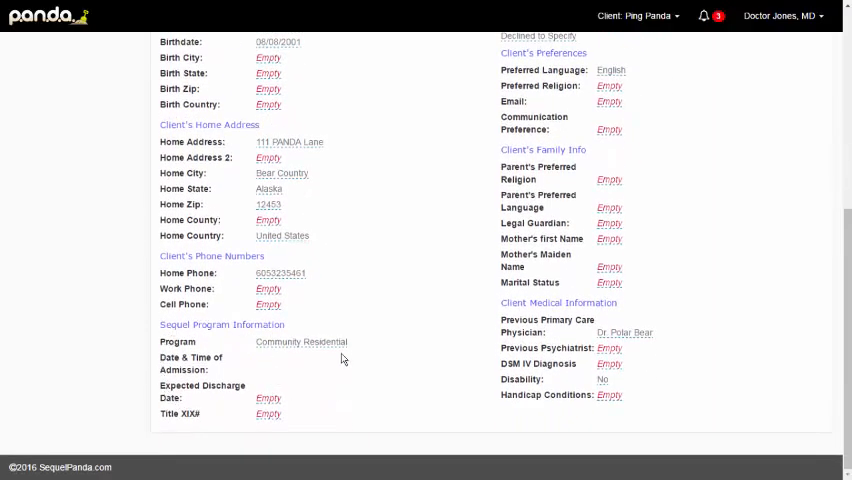
mouse_move(564, 440)
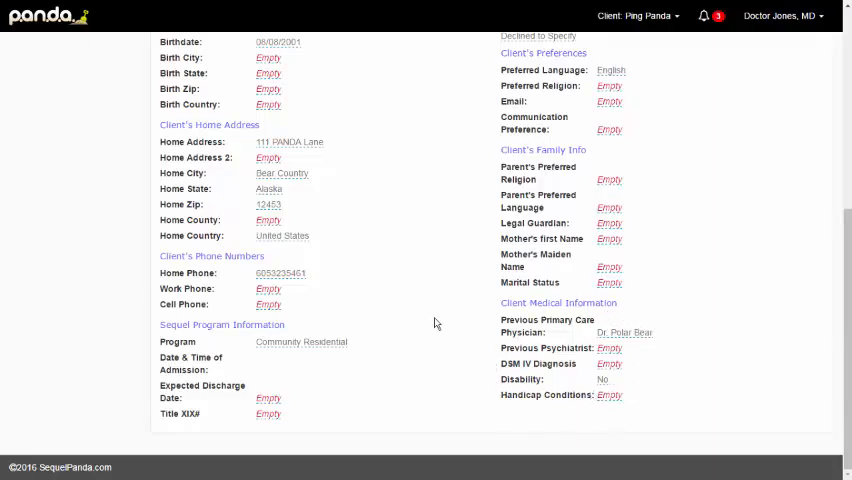
scroll("up", 3)
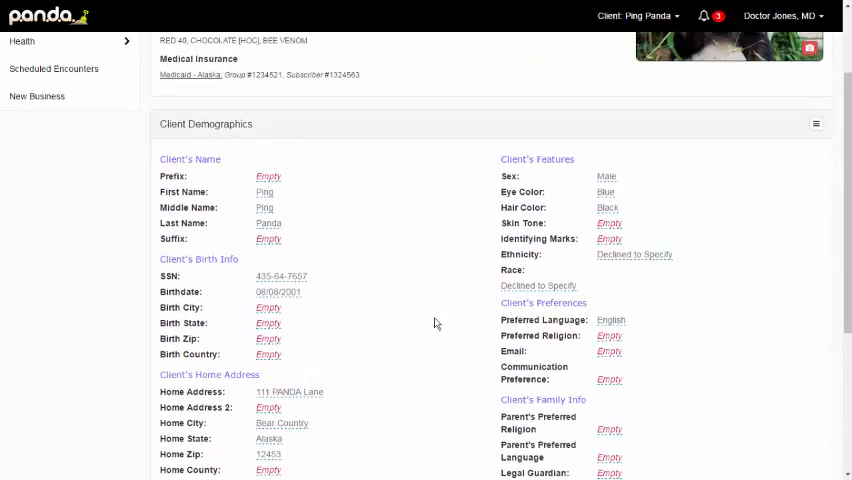
mouse_move(444, 216)
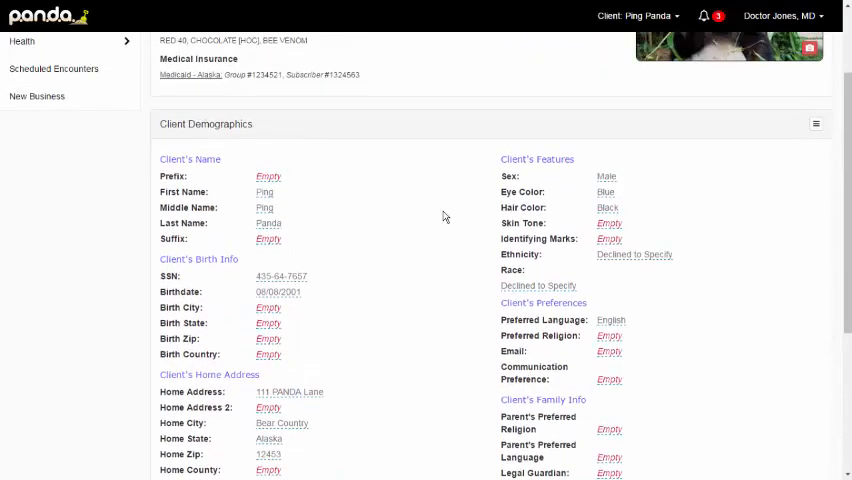
mouse_move(460, 208)
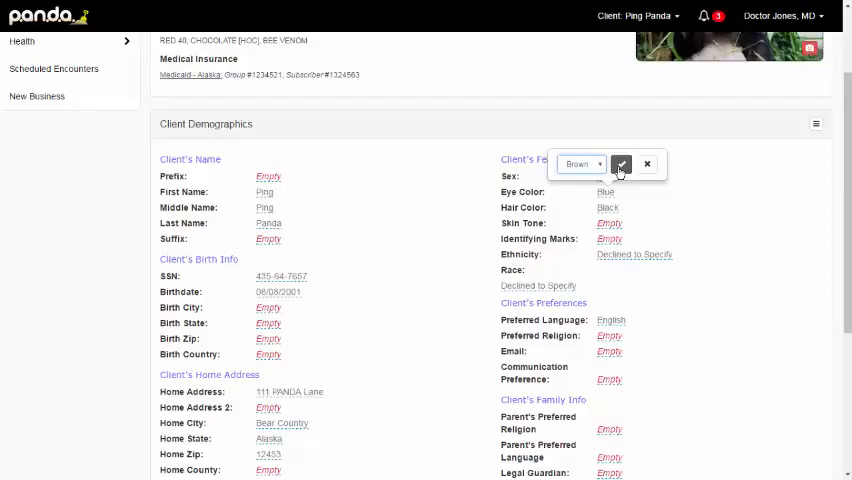
mouse_move(650, 170)
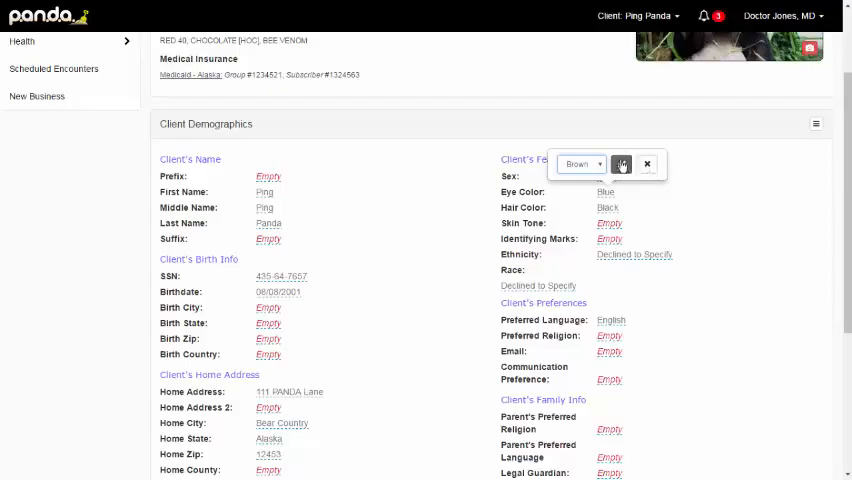
Confirm eye colour Brown in demographics and dismiss the SSN inline editor unchanged
left_click(620, 164)
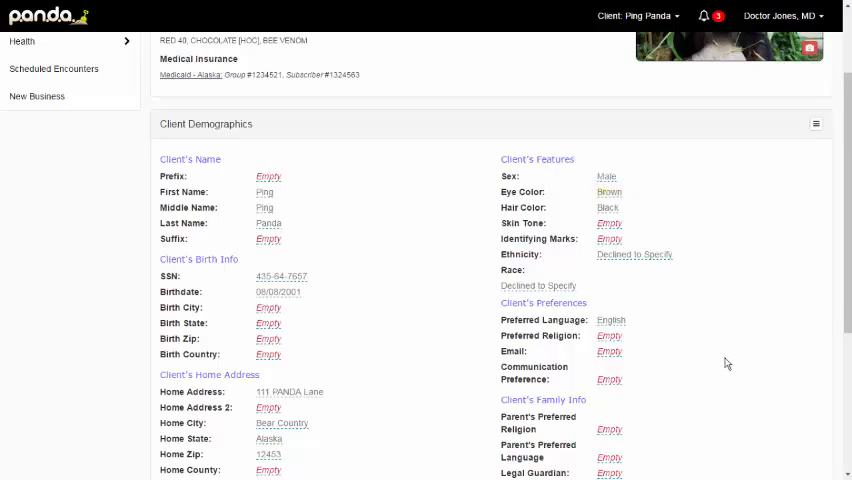
mouse_move(268, 308)
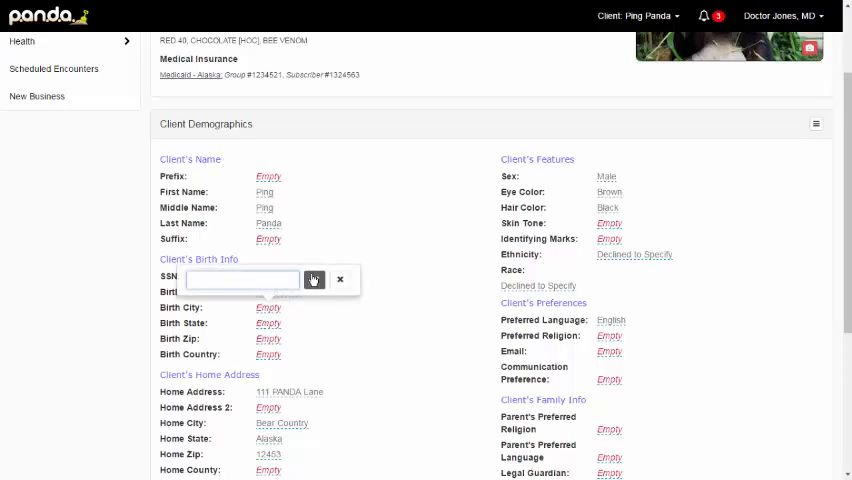
left_click(312, 280)
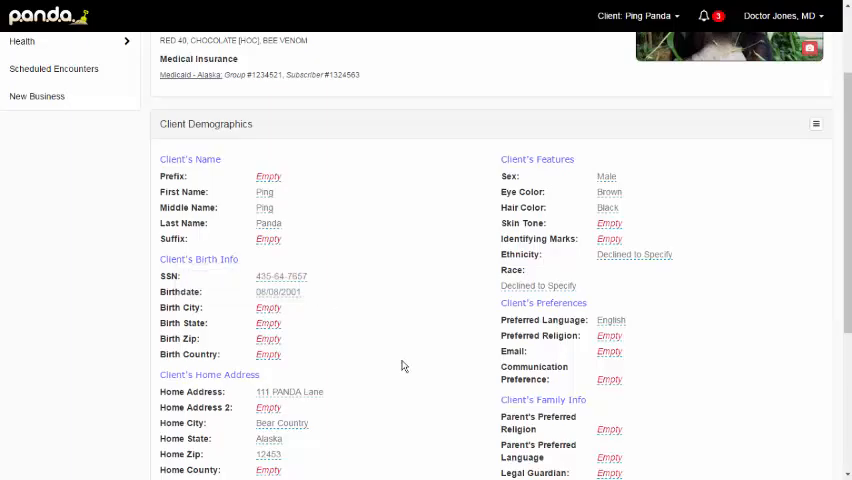
scroll("up", 3)
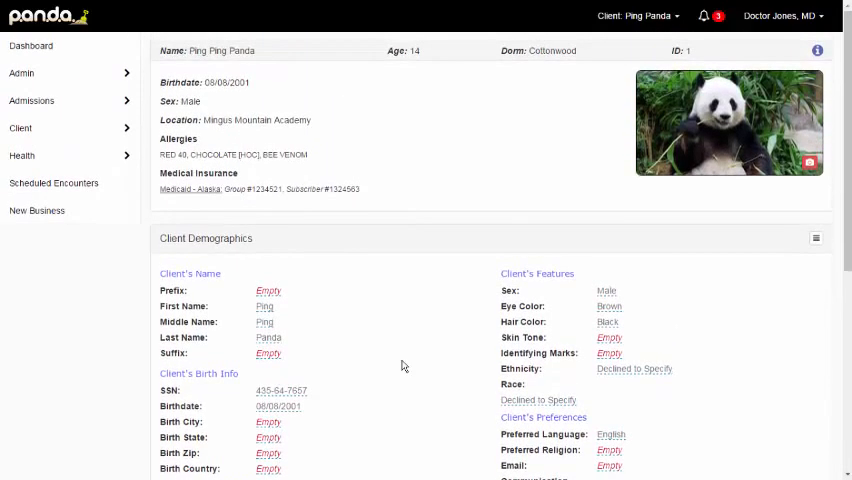
Return to Ping Panda's contacts list via the sidebar Client menu
left_click(22, 128)
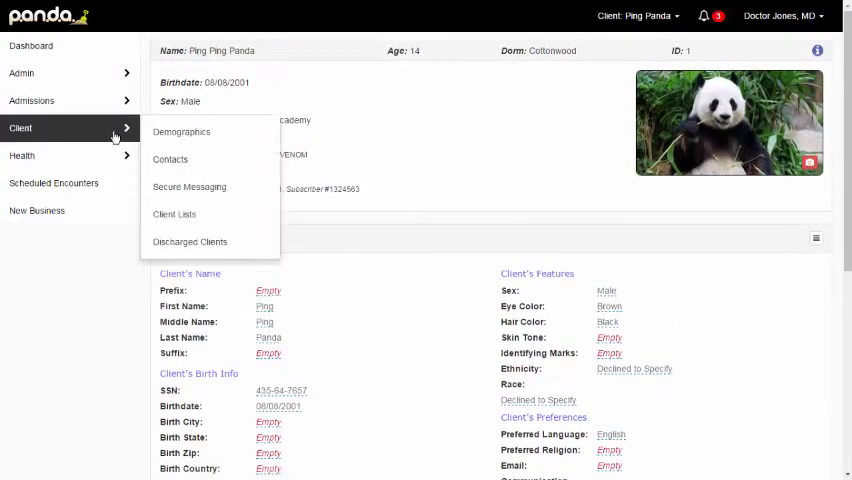
mouse_move(170, 160)
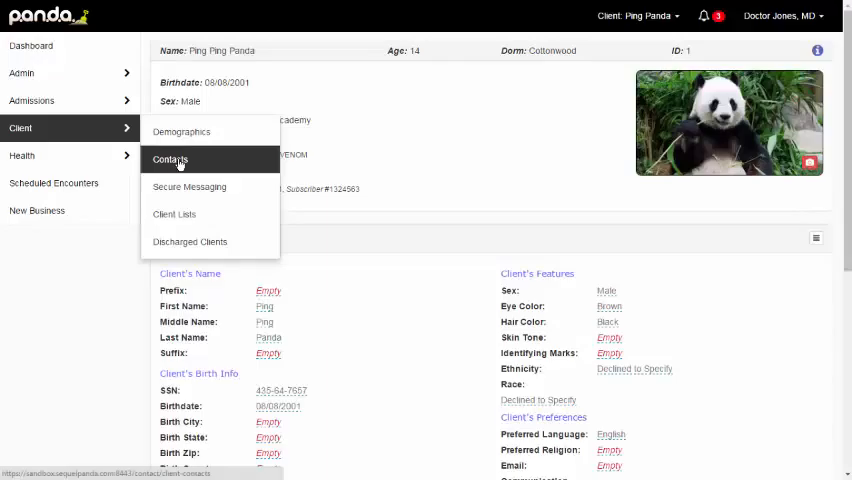
left_click(170, 160)
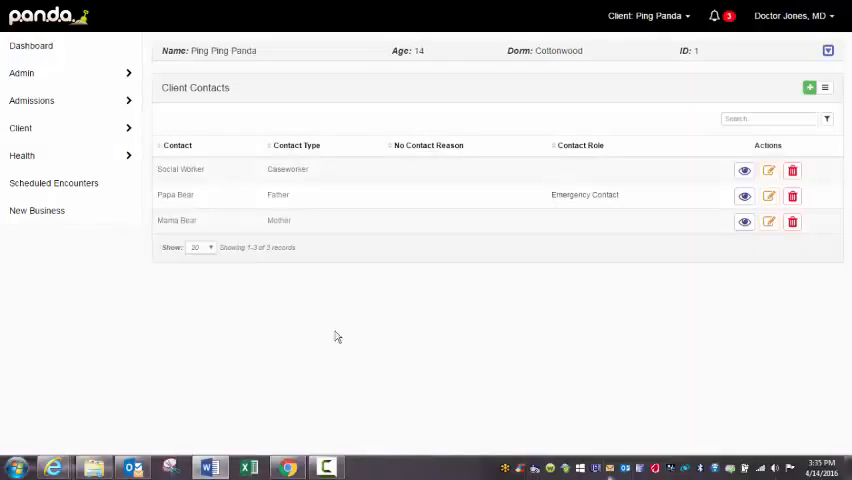
mouse_move(56, 448)
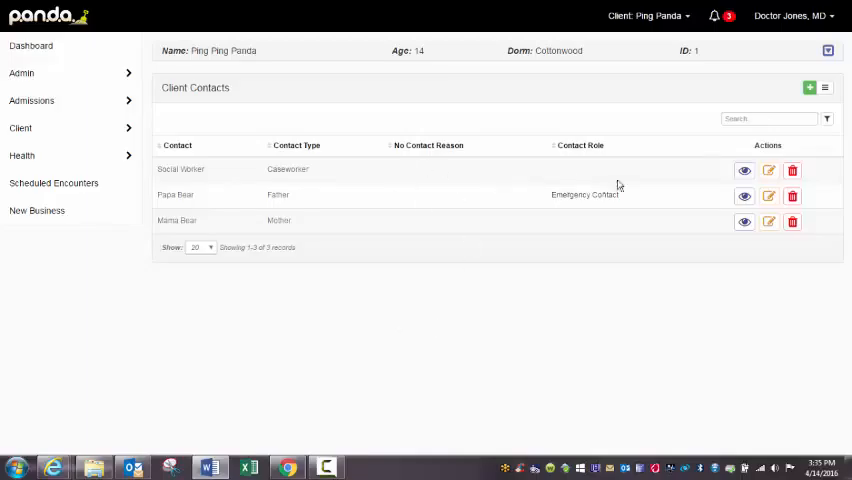
mouse_move(428, 352)
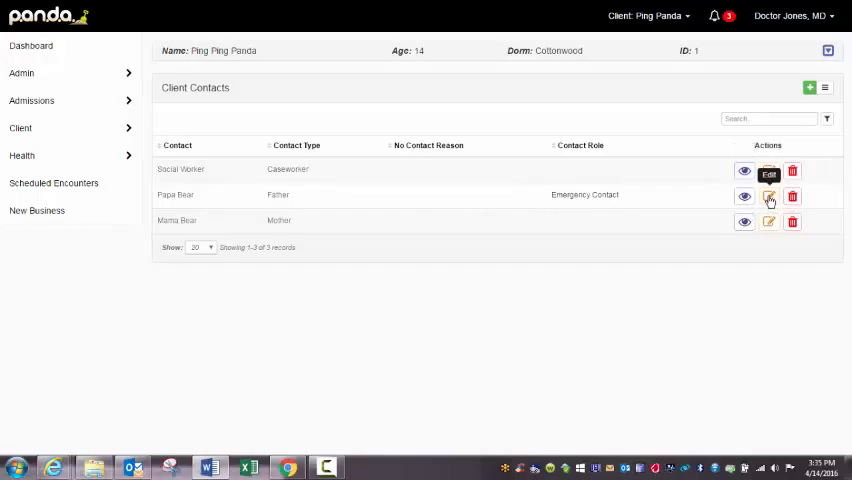
Edit Papa Bear's contact record, review the form, and save it as an emergency contact
left_click(768, 196)
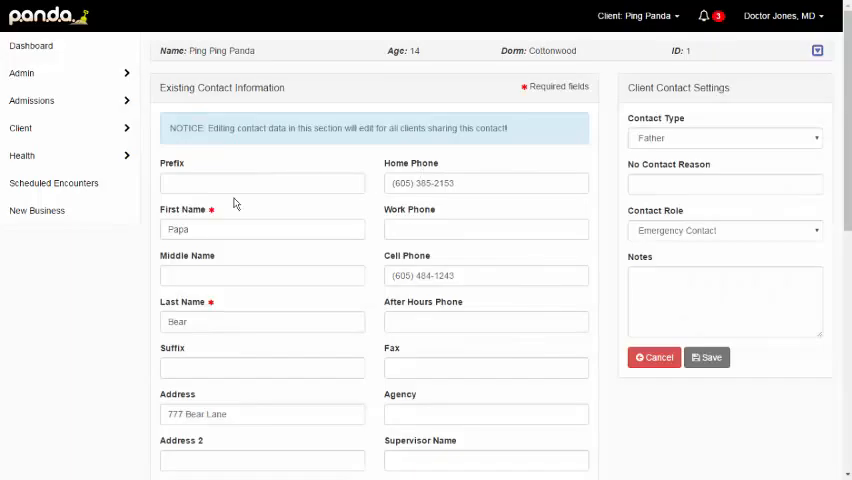
scroll("down", 3)
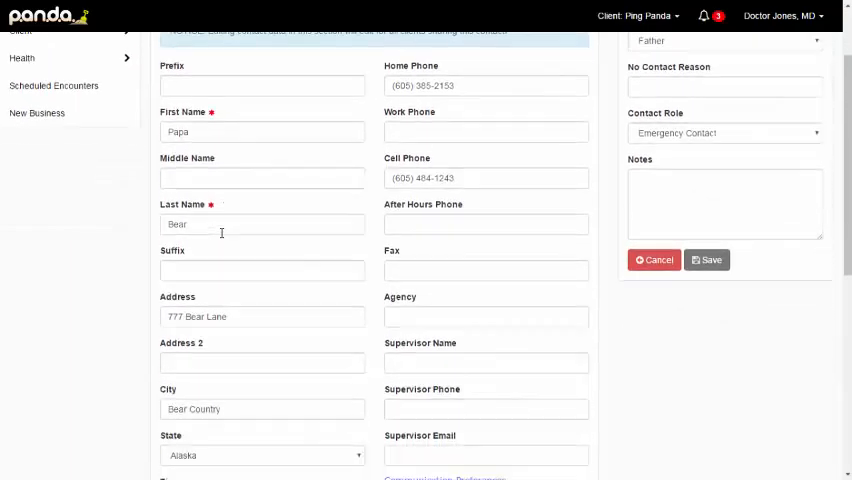
scroll("down", 3)
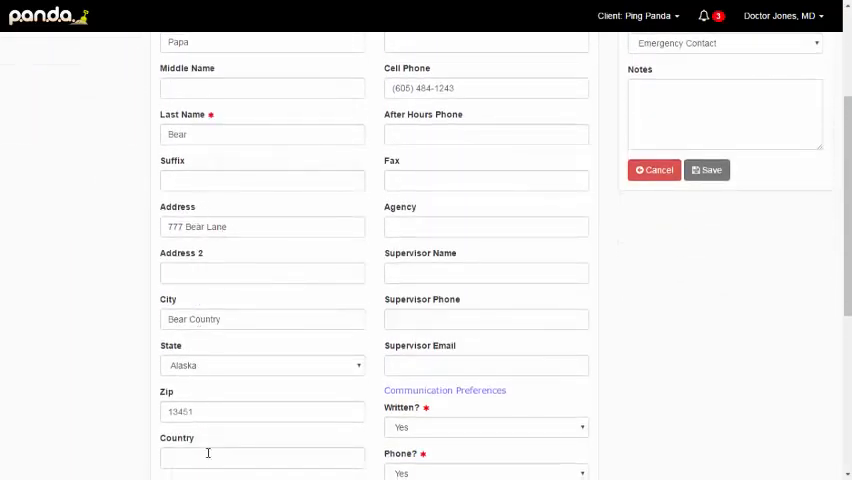
scroll("down", 3)
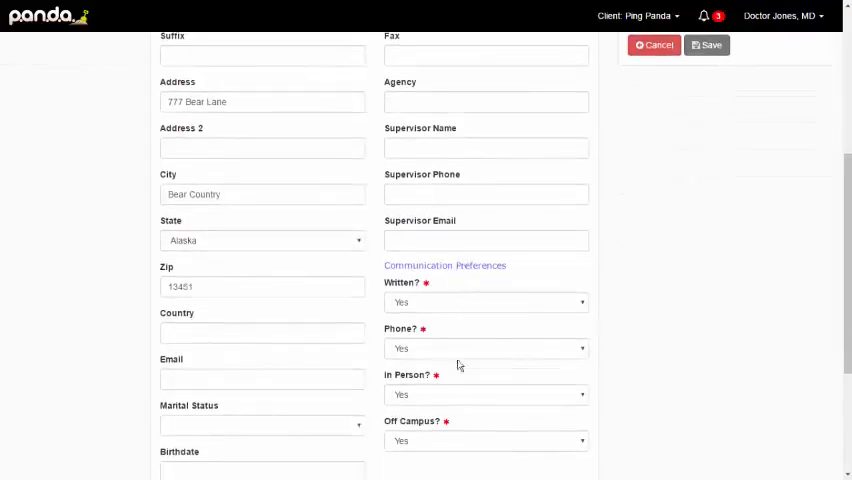
mouse_move(466, 432)
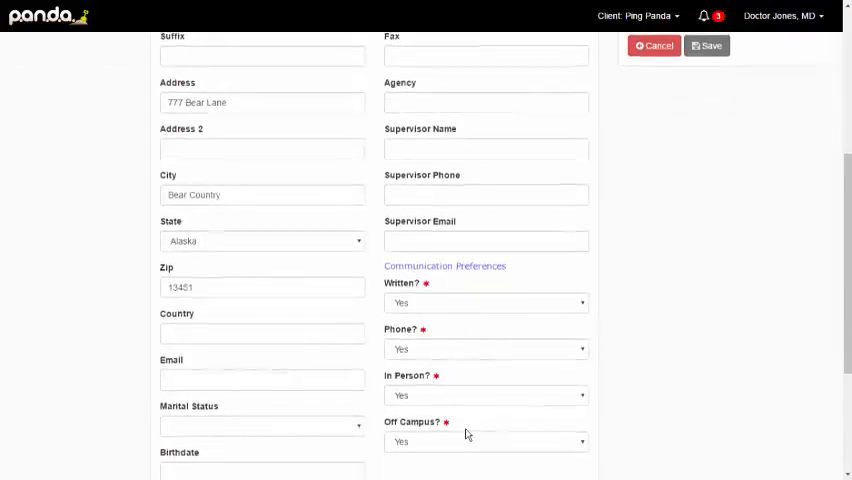
scroll("up", 3)
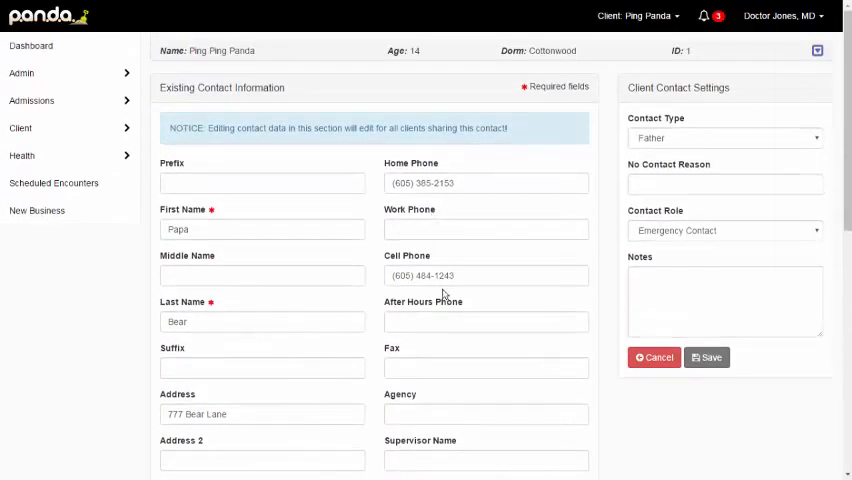
mouse_move(684, 144)
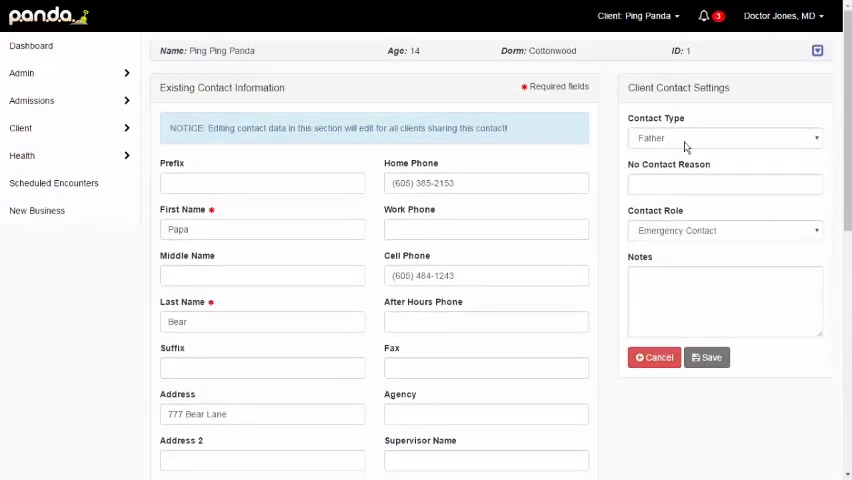
mouse_move(740, 412)
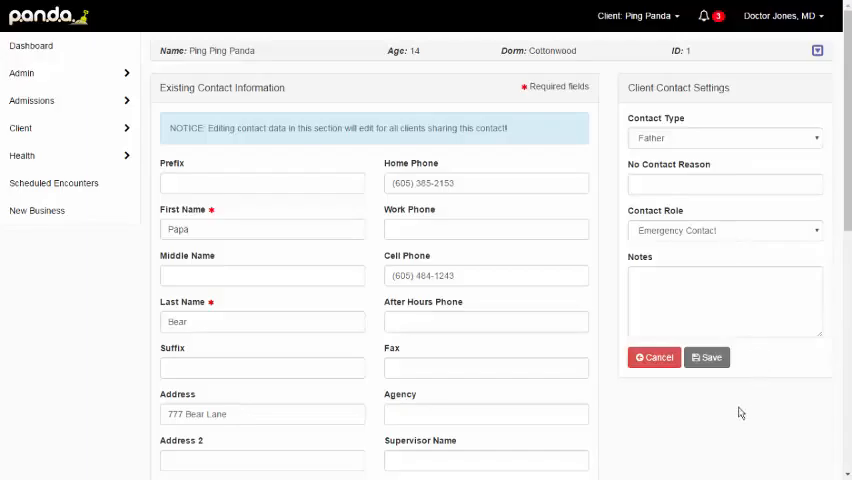
mouse_move(736, 416)
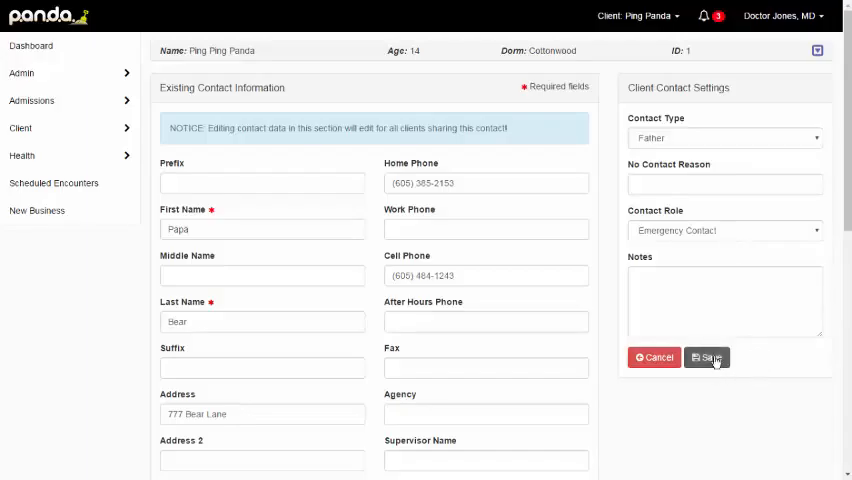
left_click(706, 358)
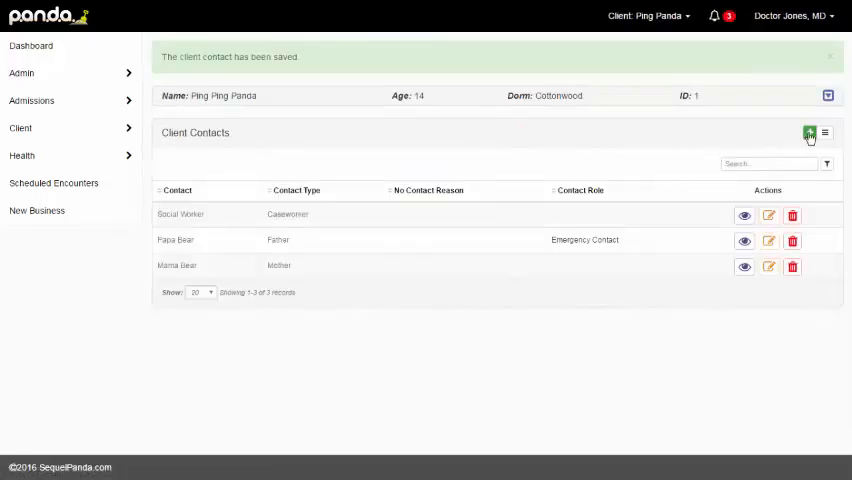
Start adding a new client contact from the Client Contacts panel's + button
left_click(808, 132)
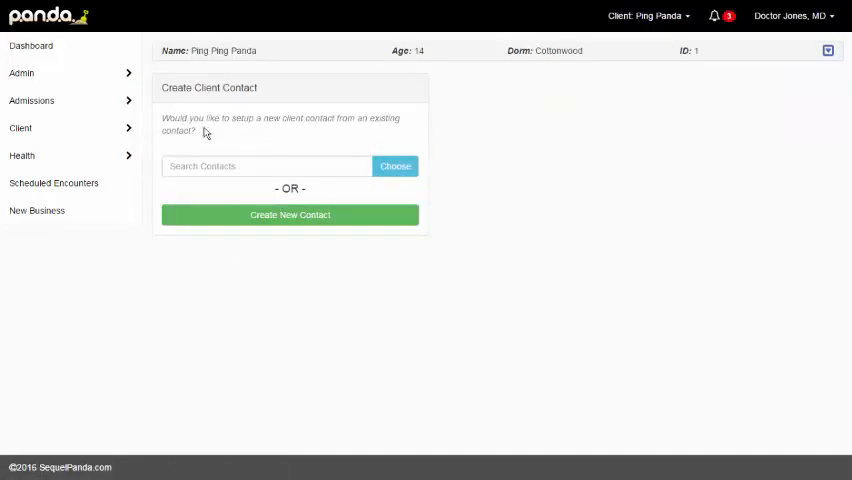
mouse_move(250, 132)
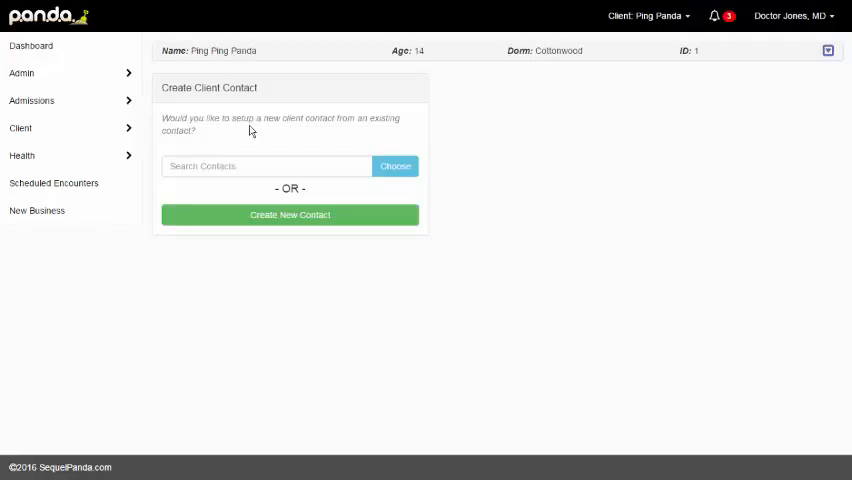
mouse_move(262, 140)
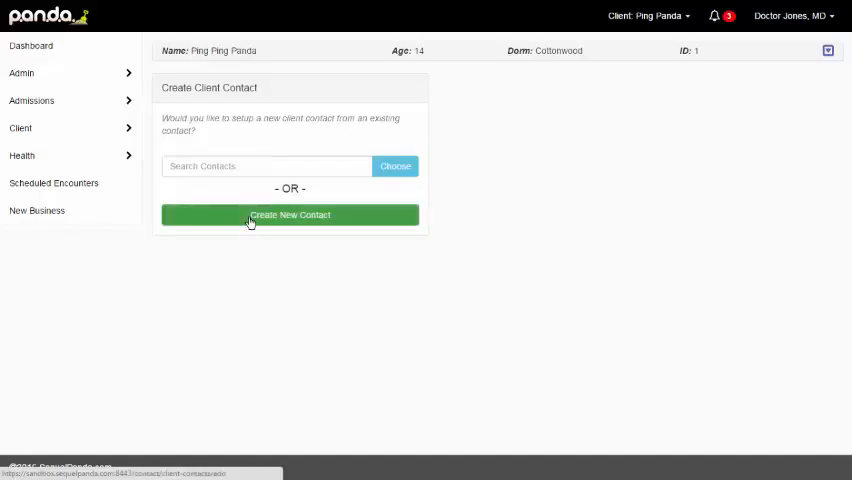
Begin a brand-new contact named Case Worker and enter a cell phone number
left_click(290, 214)
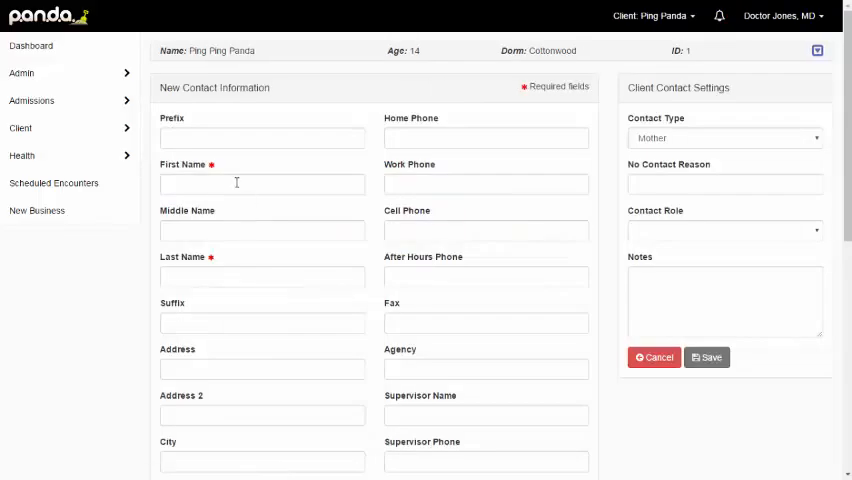
left_click(262, 184)
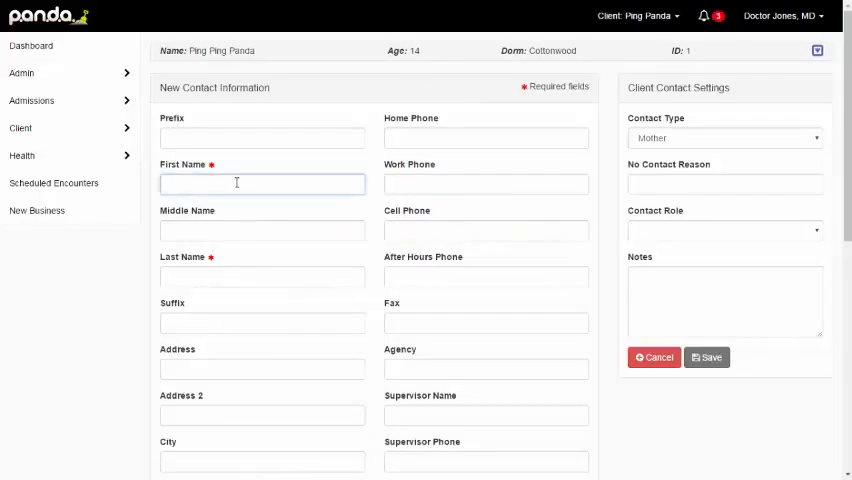
type("Case")
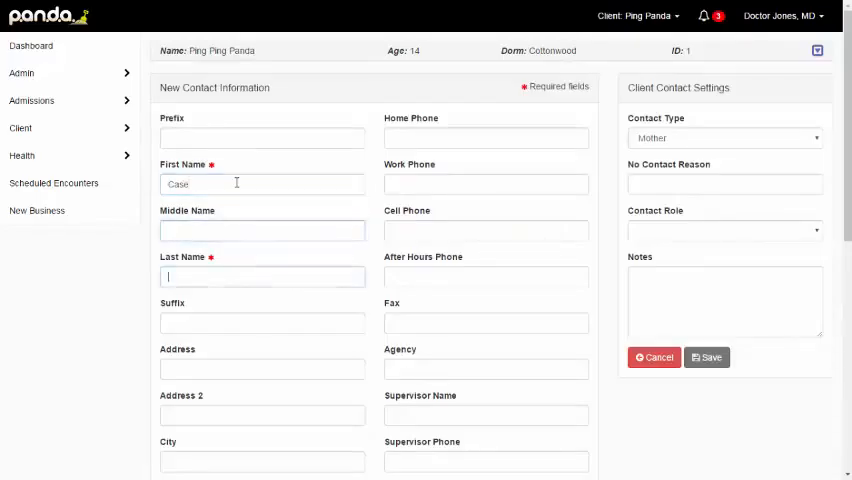
type("Worker")
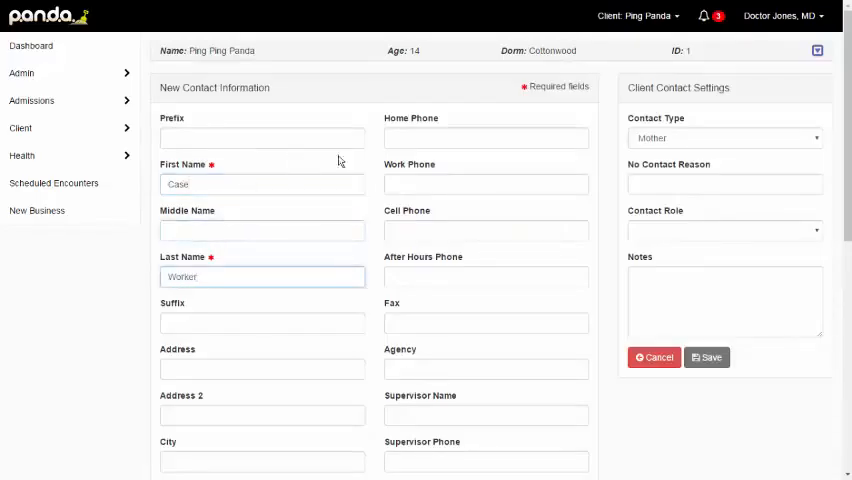
left_click(486, 230)
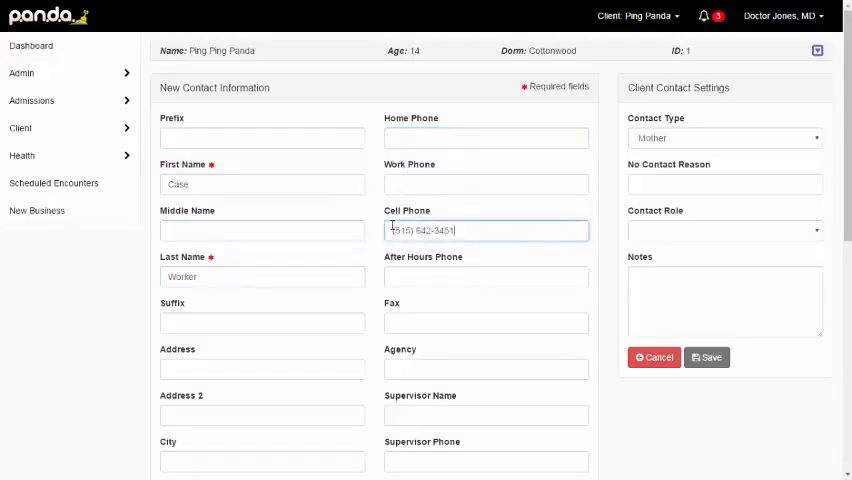
Set Written communication to Yes and choose the Off Campus contact preference
scroll("down", 3)
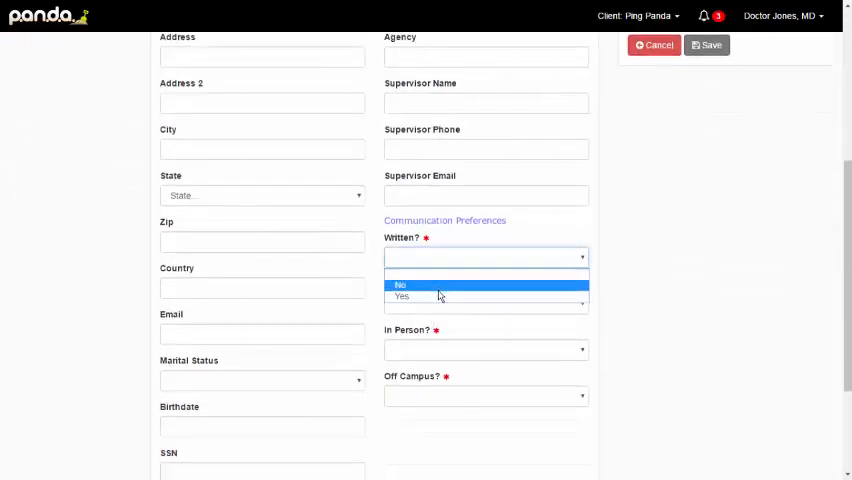
left_click(400, 296)
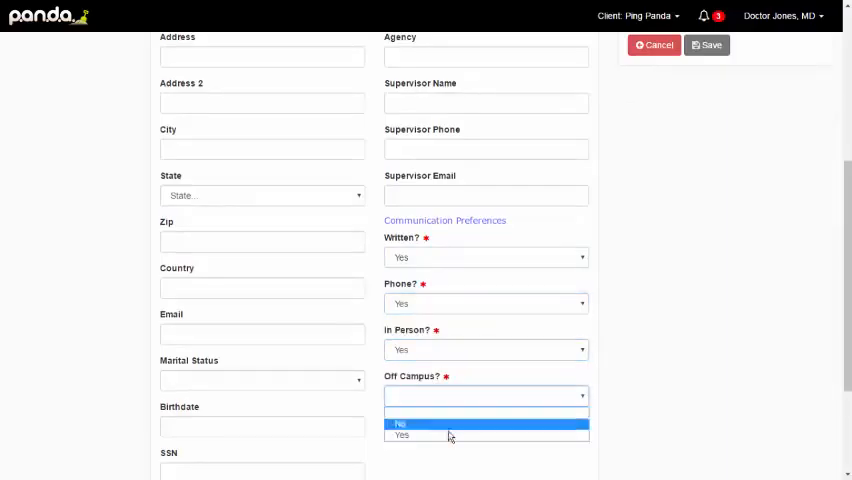
left_click(400, 436)
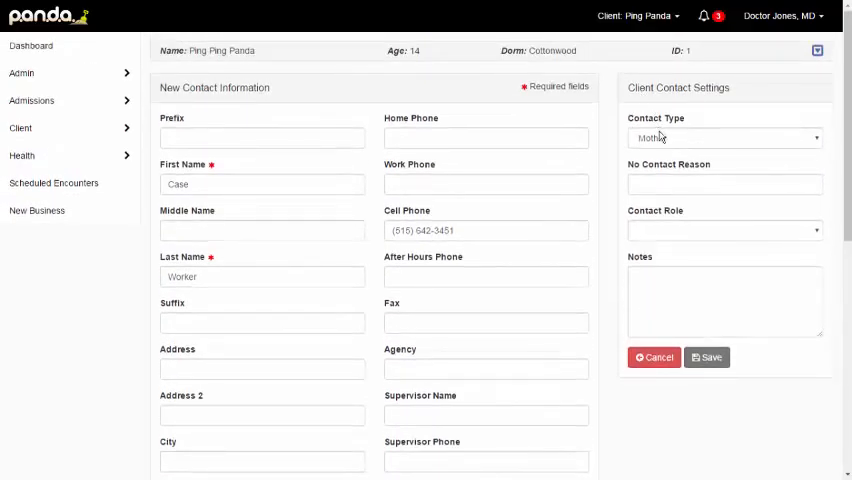
Save Case Worker as a Caseworker contact with the note 'Use cell phone after 6p for emergencies'
left_click(724, 136)
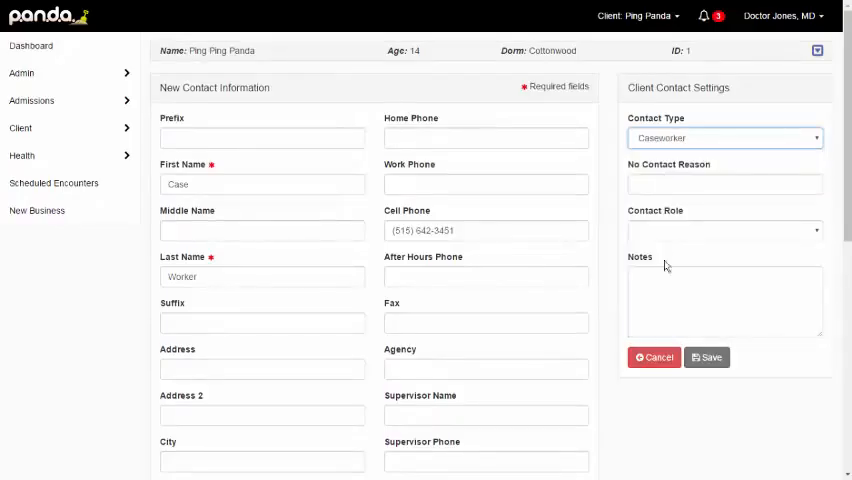
left_click(724, 300)
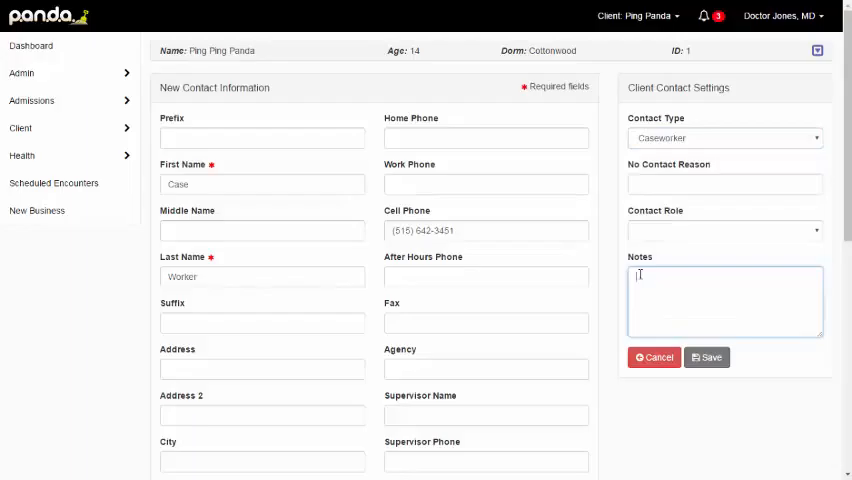
type("Use cell phone!")
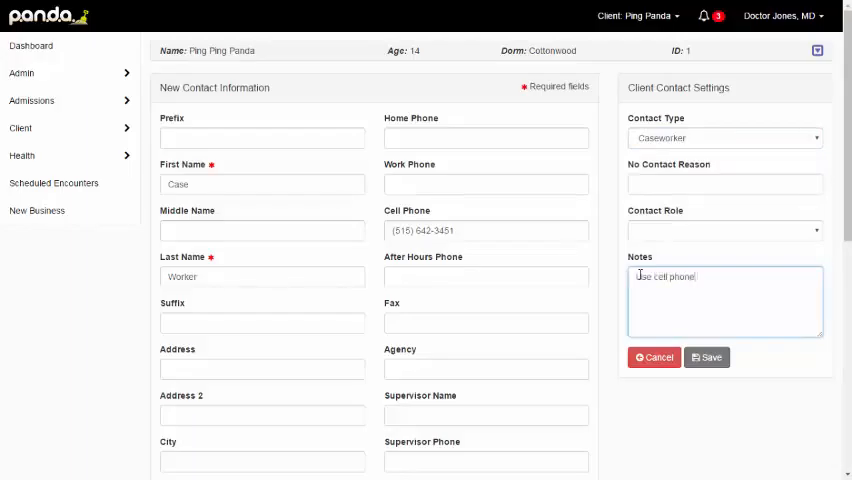
type("after 6pm for e")
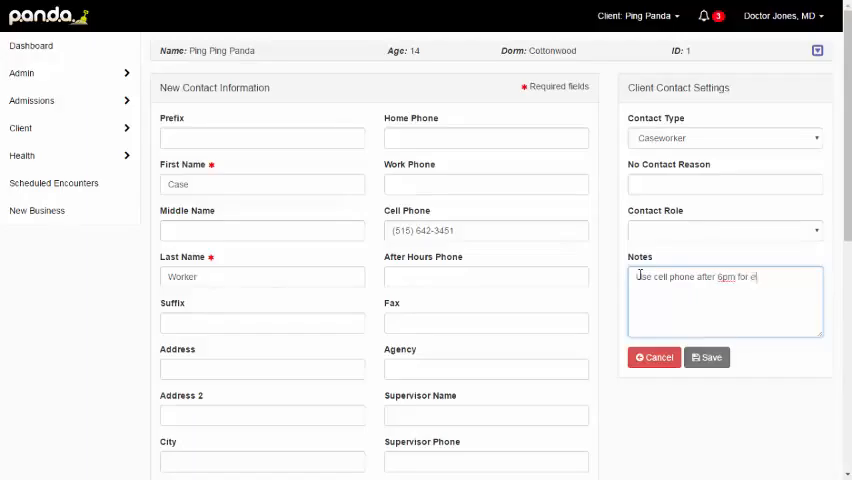
type("mergencies")
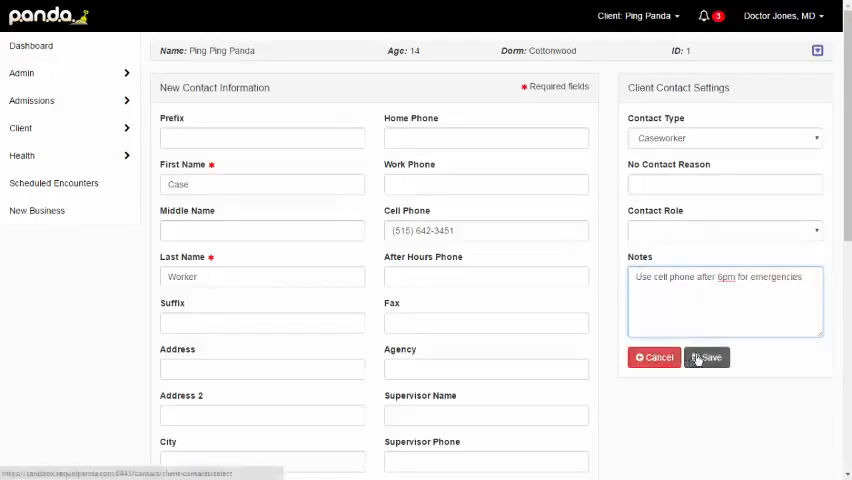
left_click(706, 356)
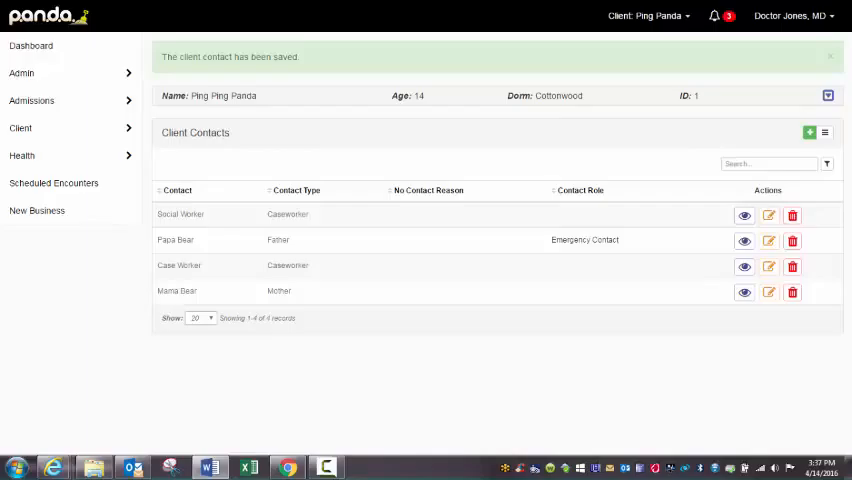
Bring up the sidebar's Client and Health section options over the contacts list
left_click(20, 128)
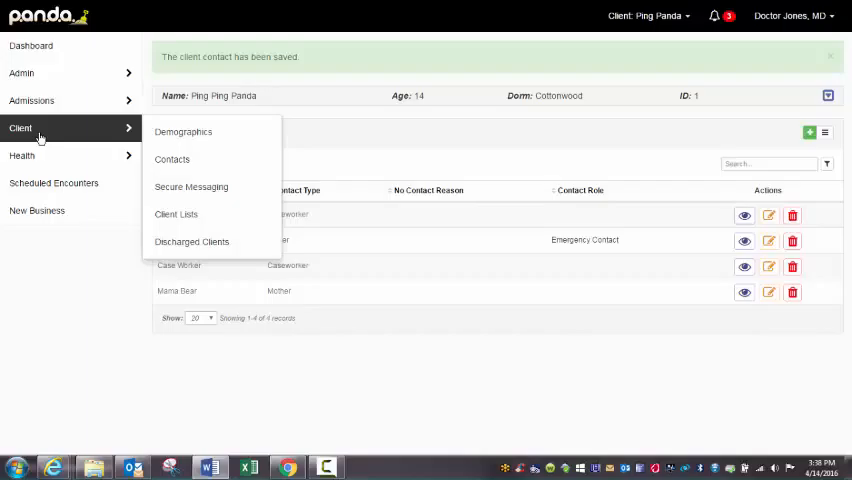
mouse_move(36, 152)
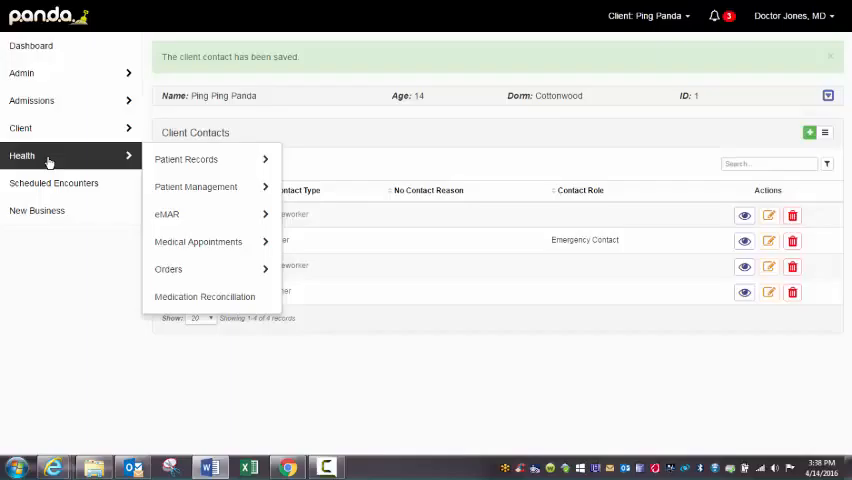
mouse_move(186, 160)
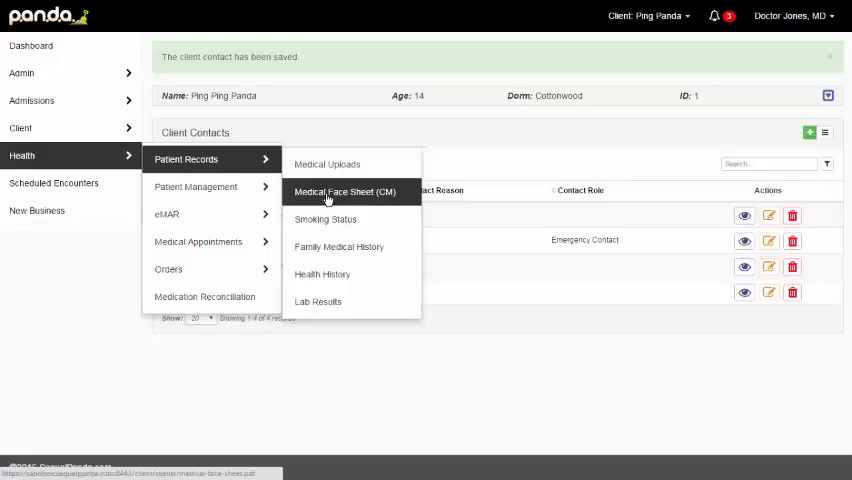
Download Ping Panda's Medical Face Sheet (CM) PDF from Patient Records
left_click(344, 192)
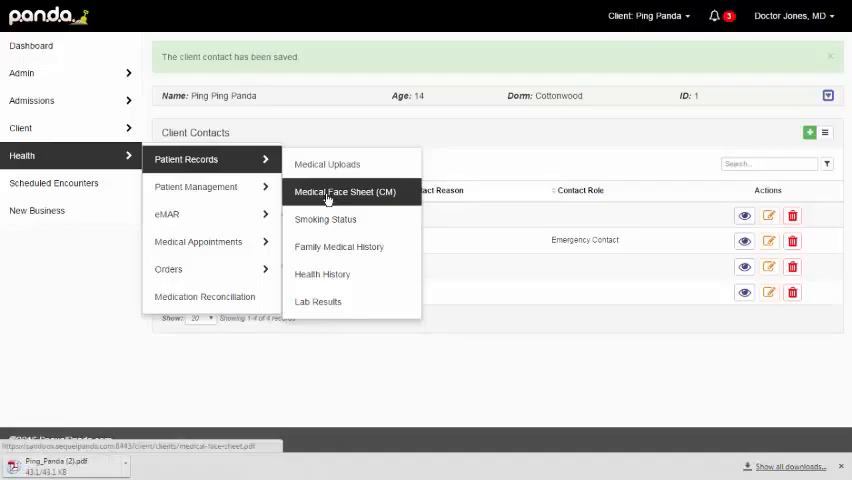
mouse_move(324, 220)
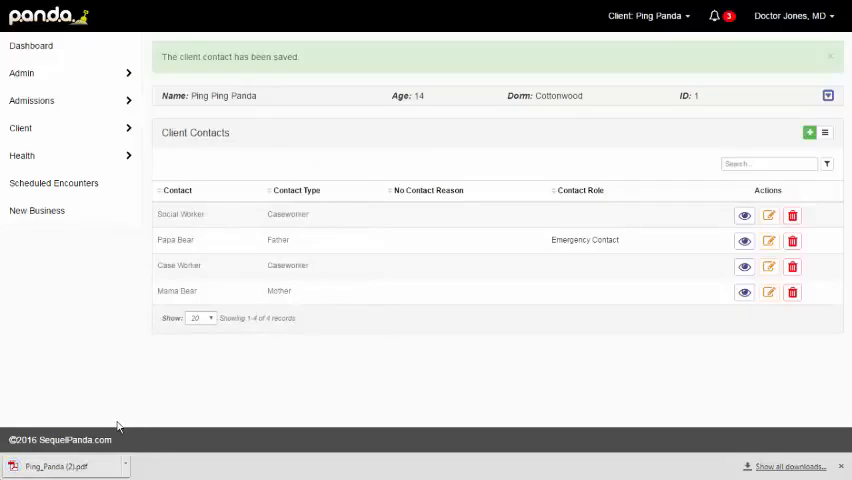
mouse_move(564, 448)
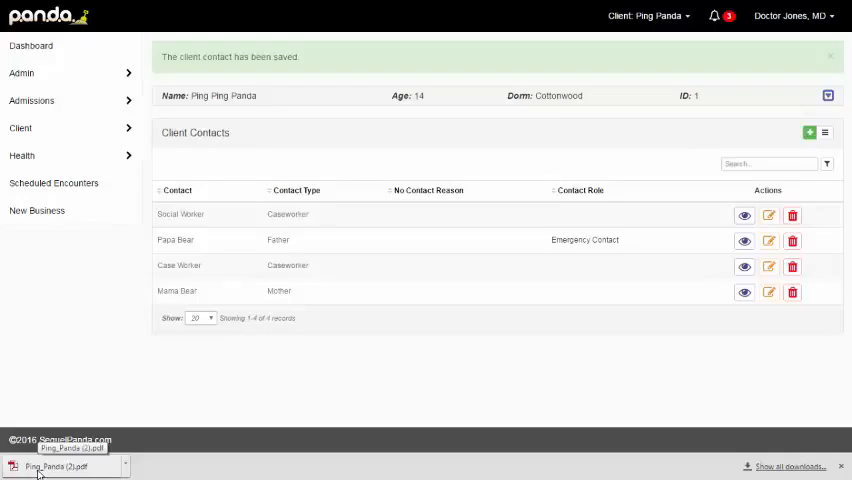
View the downloaded face sheet PDF, scrolling through allergies, medications, diagnoses and the photo
left_click(56, 464)
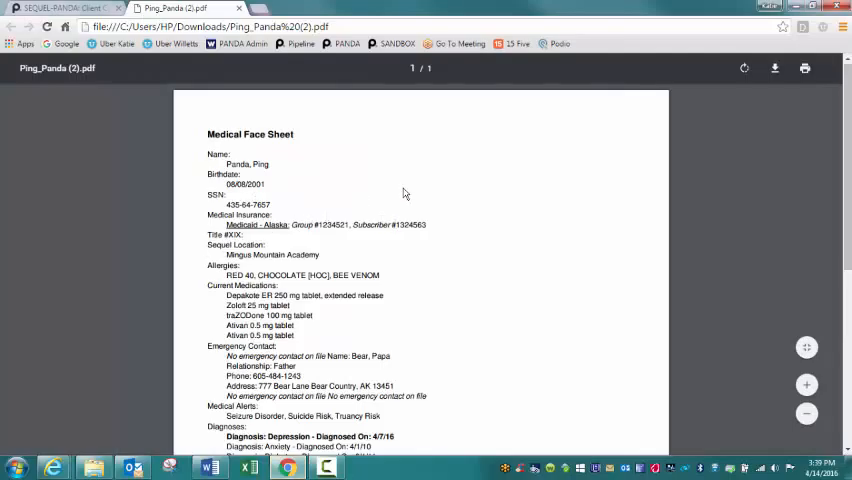
scroll("down", 3)
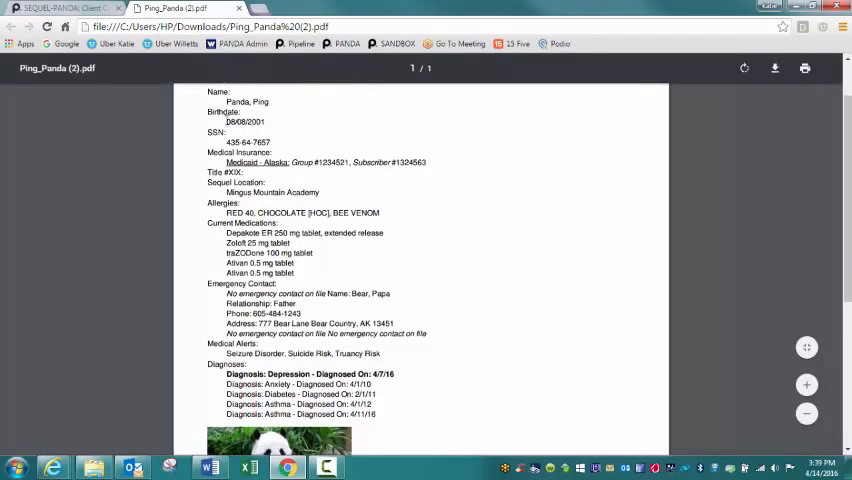
mouse_move(330, 180)
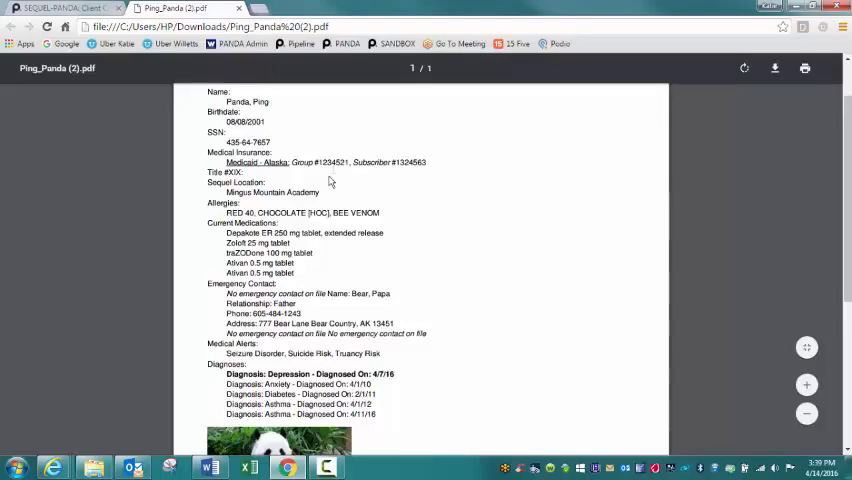
mouse_move(236, 212)
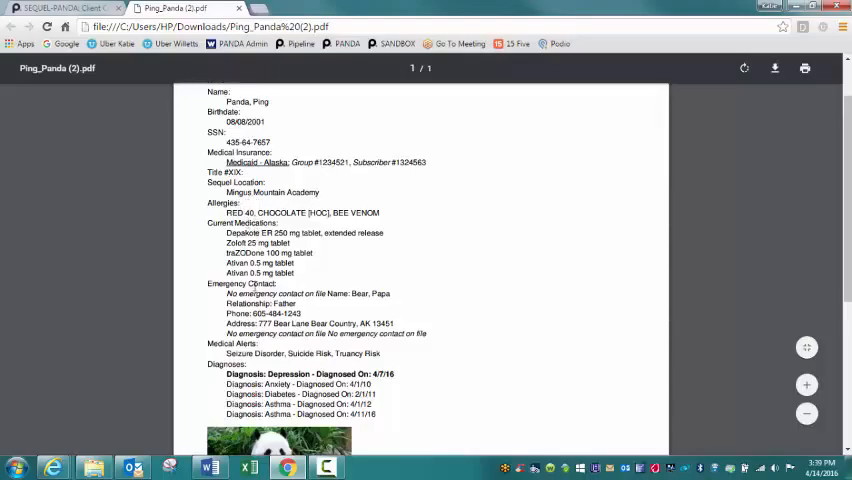
mouse_move(464, 290)
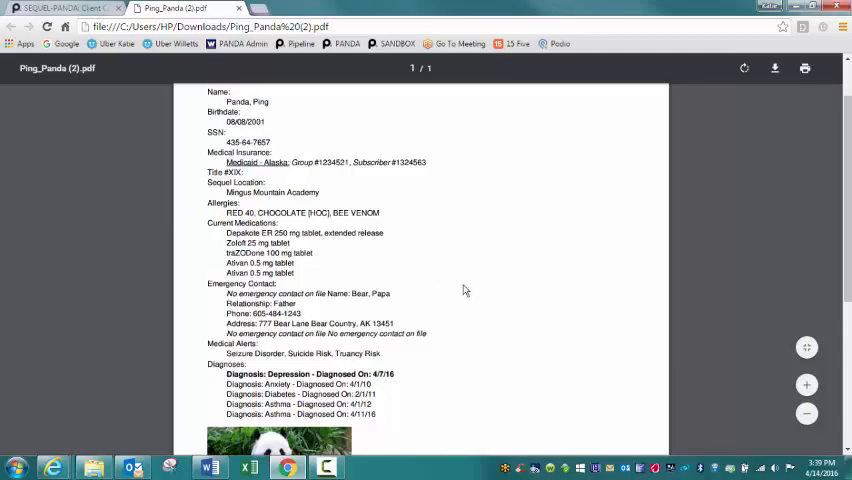
scroll("down", 3)
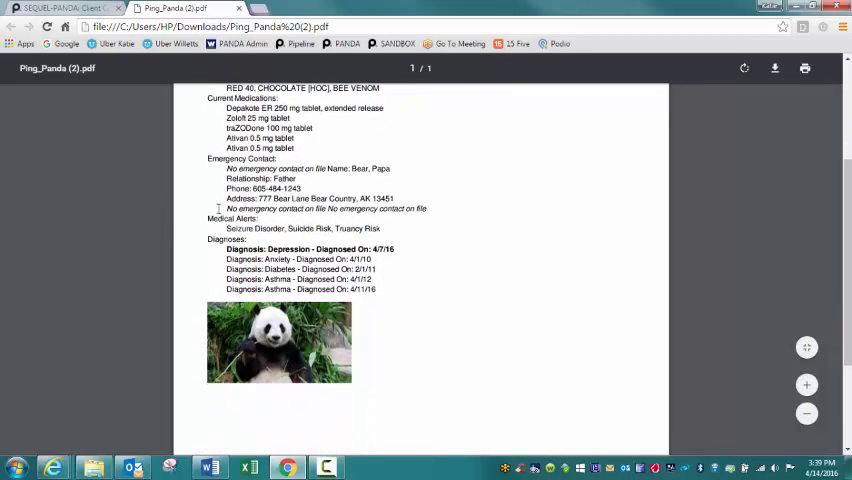
scroll("down", 3)
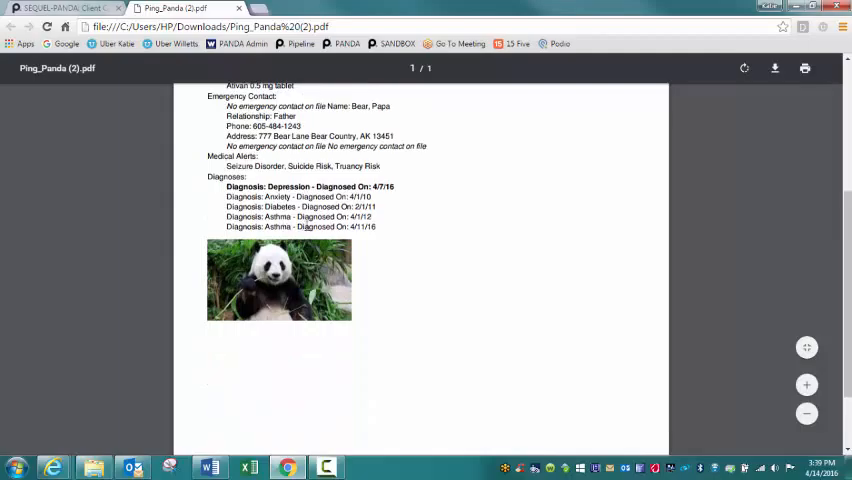
scroll("down", 3)
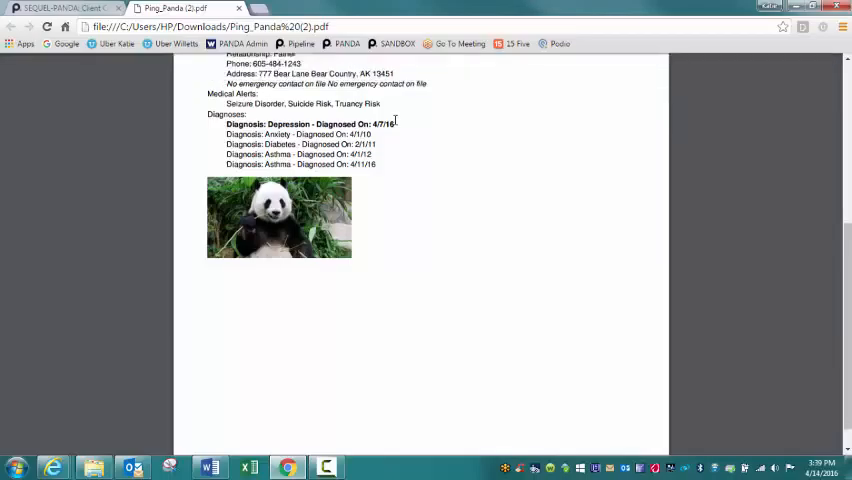
scroll("down", 3)
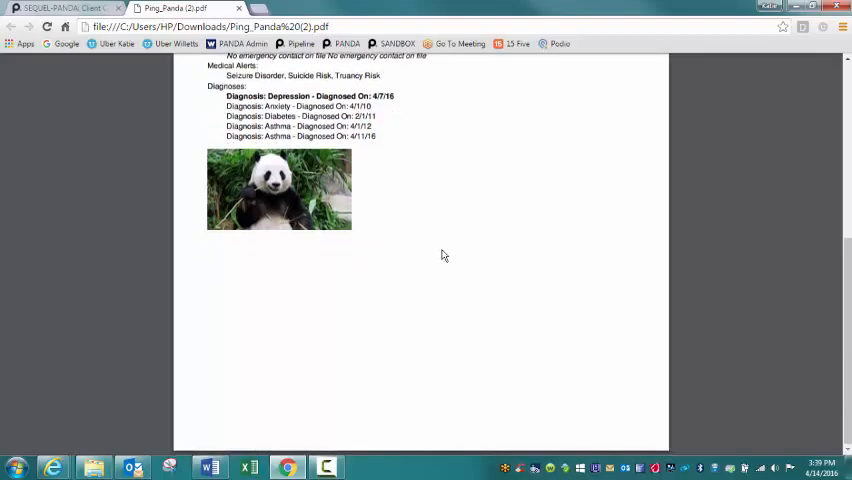
scroll("up", 3)
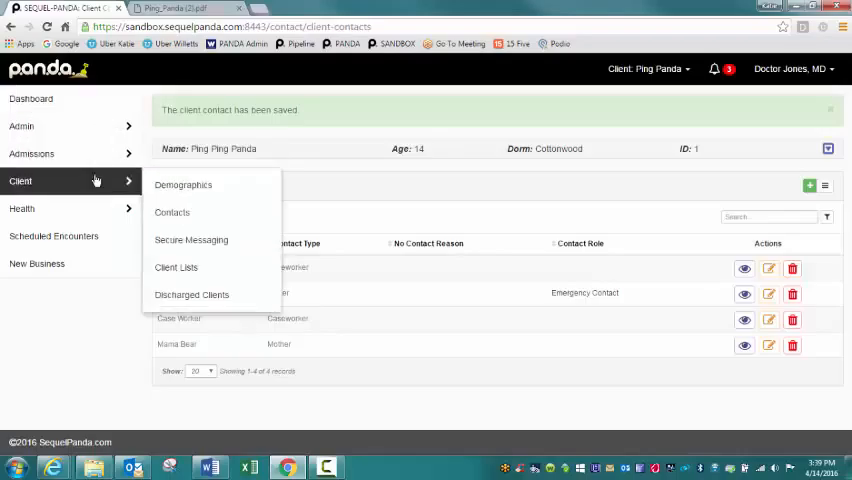
mouse_move(184, 184)
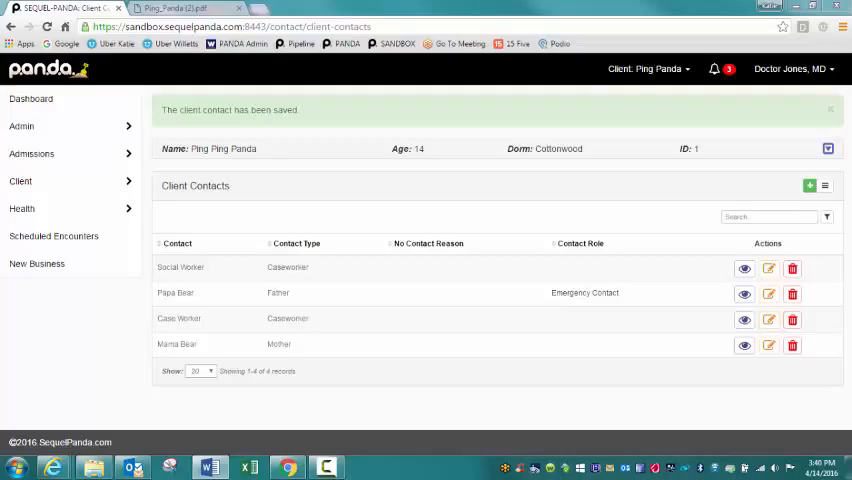
Show the Health section's Patient Records options over the contacts page
left_click(22, 208)
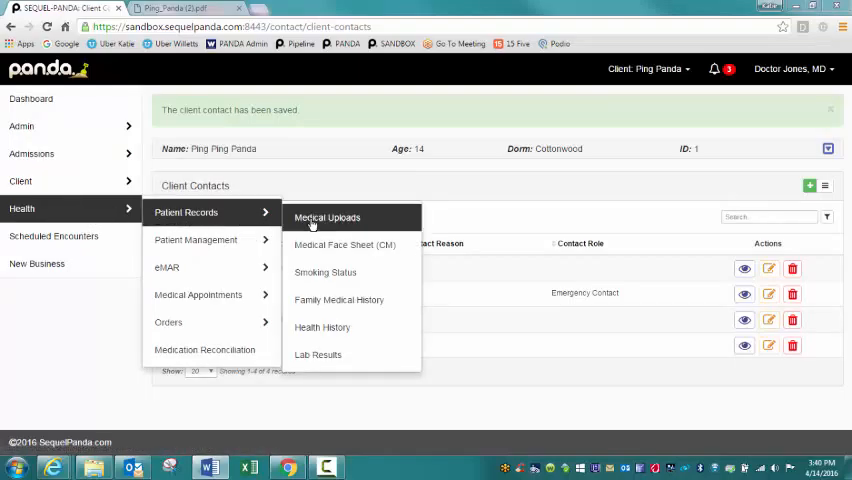
Go to Ping Panda's Medical Uploads and download the uploaded medical record file
left_click(326, 216)
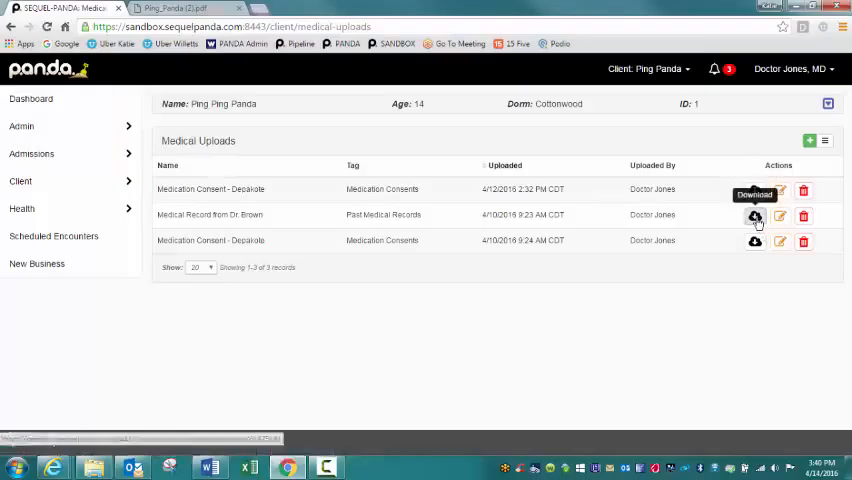
left_click(754, 216)
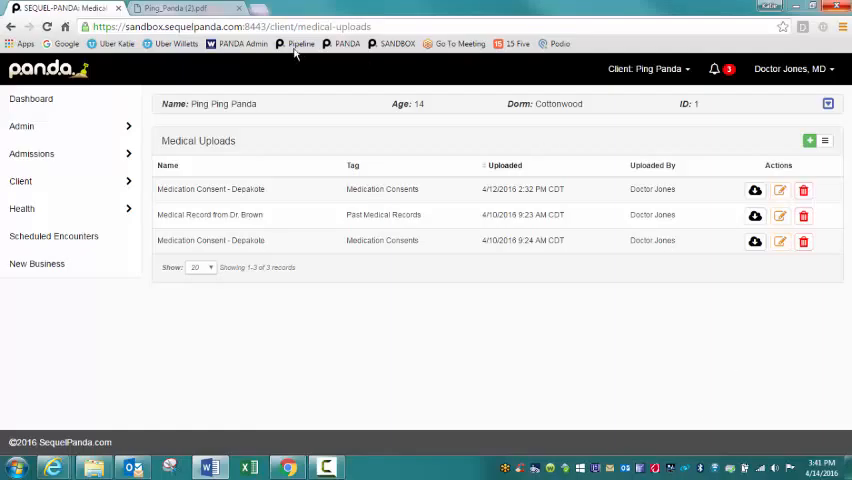
Review the Dentist appointment's details, then return to the External Medical Appointments list
left_click(22, 208)
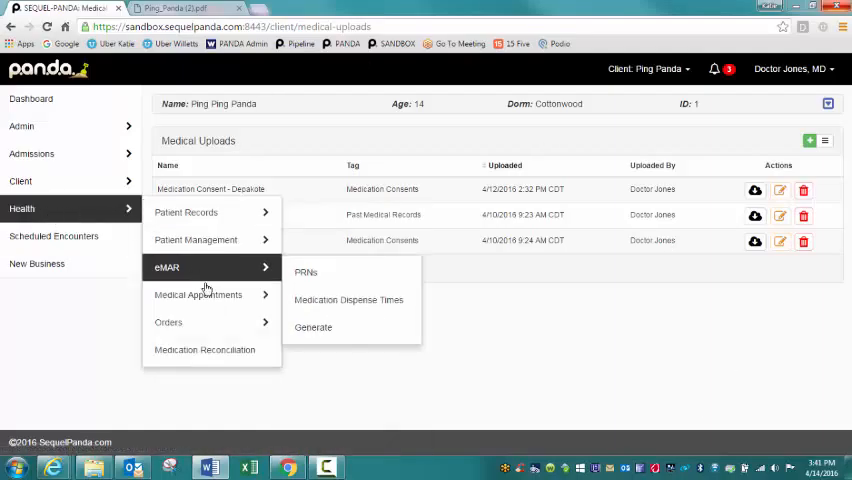
left_click(198, 294)
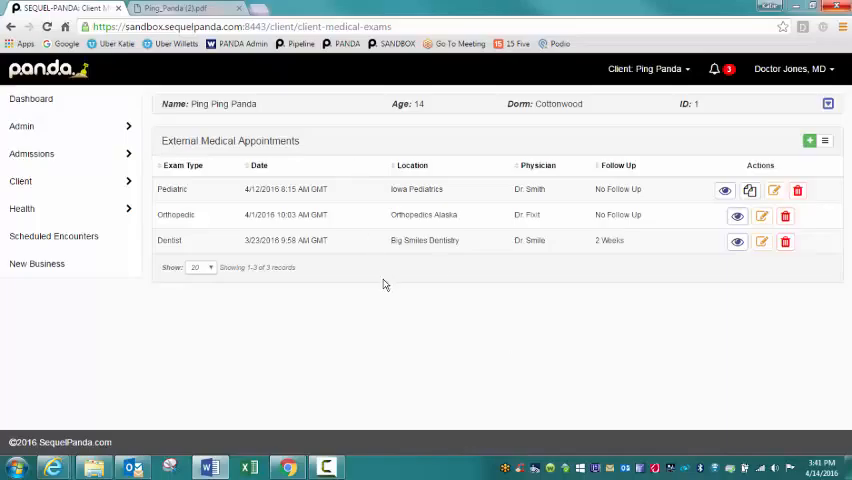
mouse_move(384, 268)
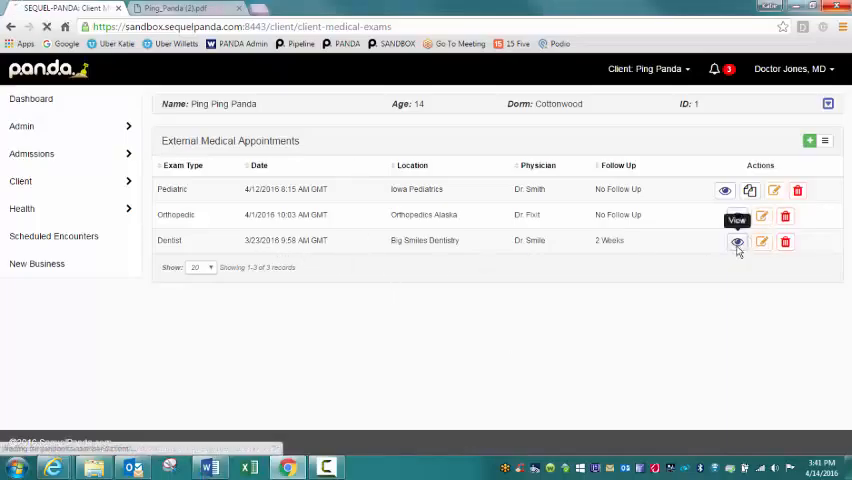
left_click(736, 240)
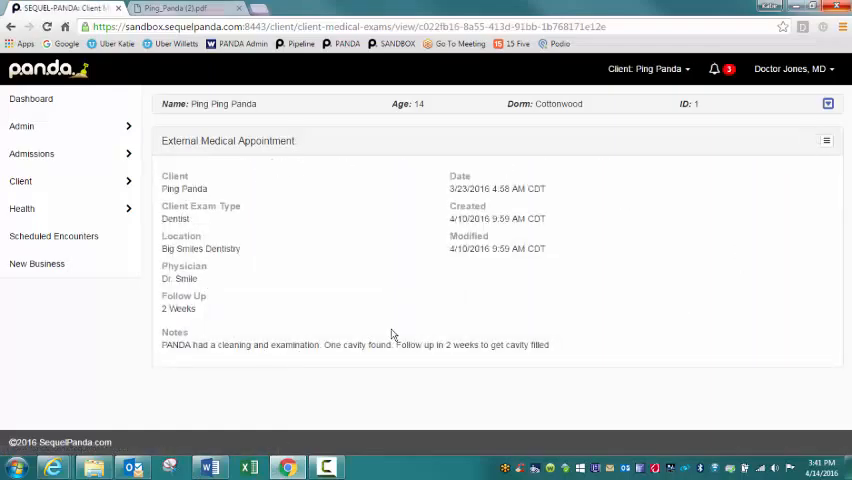
mouse_move(182, 354)
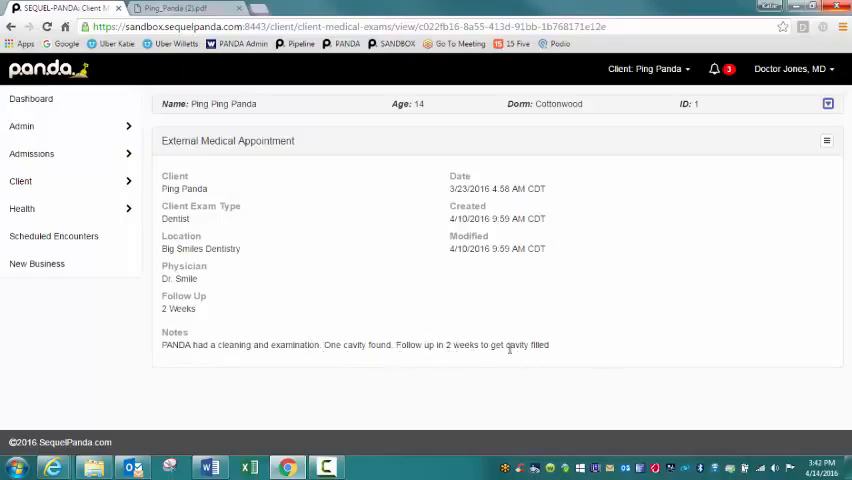
mouse_move(720, 204)
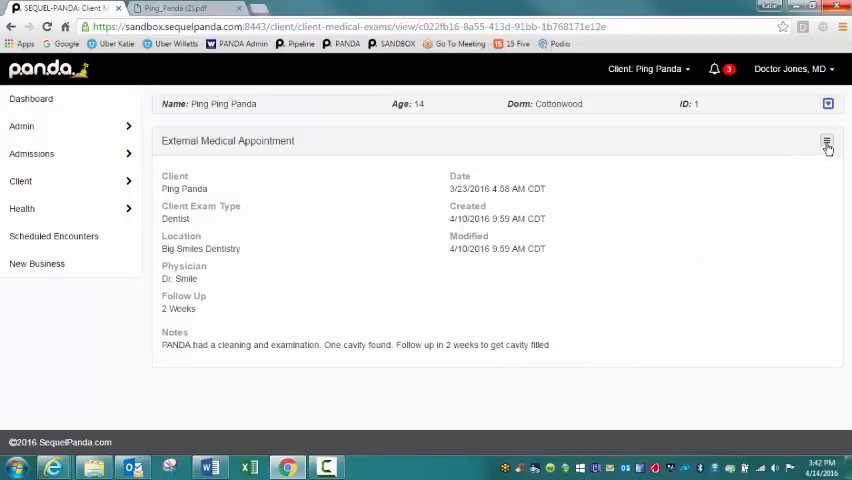
left_click(826, 144)
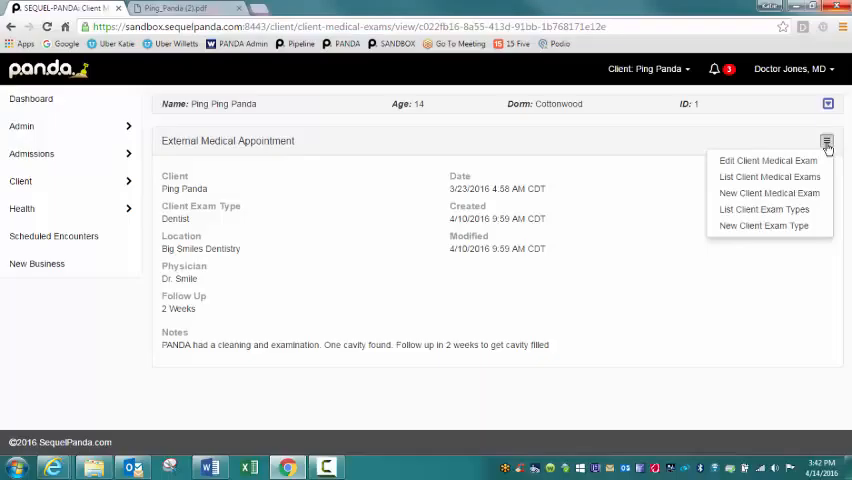
mouse_move(768, 176)
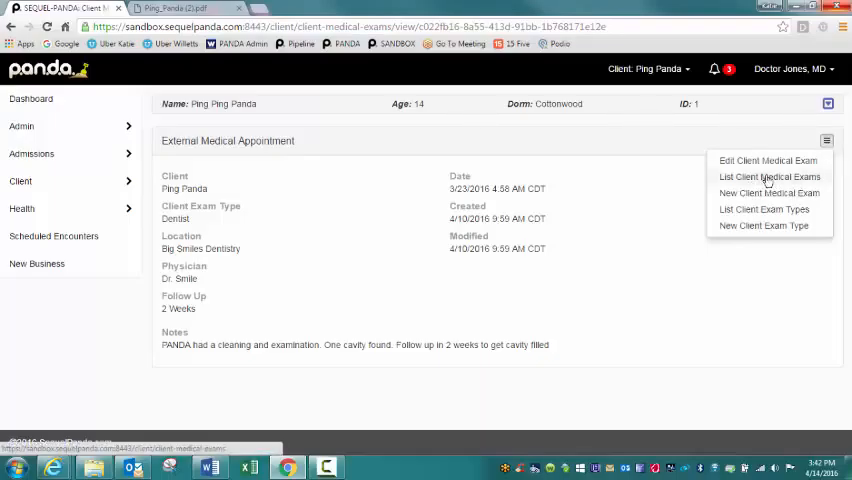
left_click(768, 176)
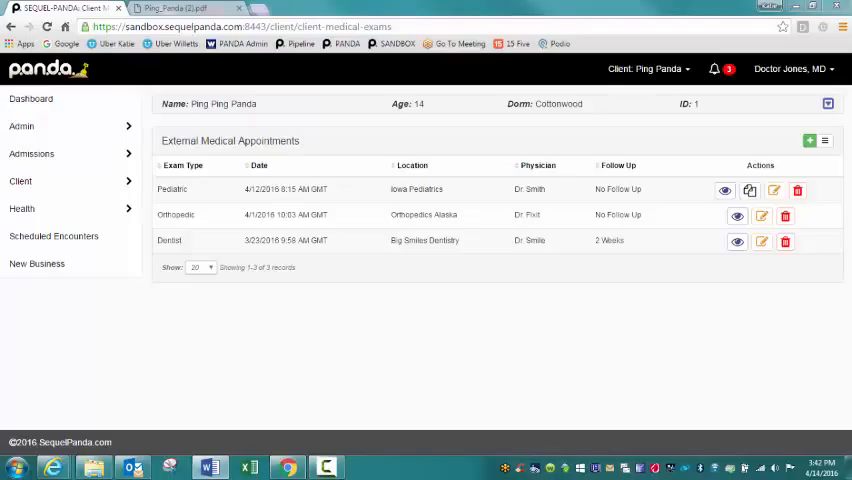
mouse_move(108, 264)
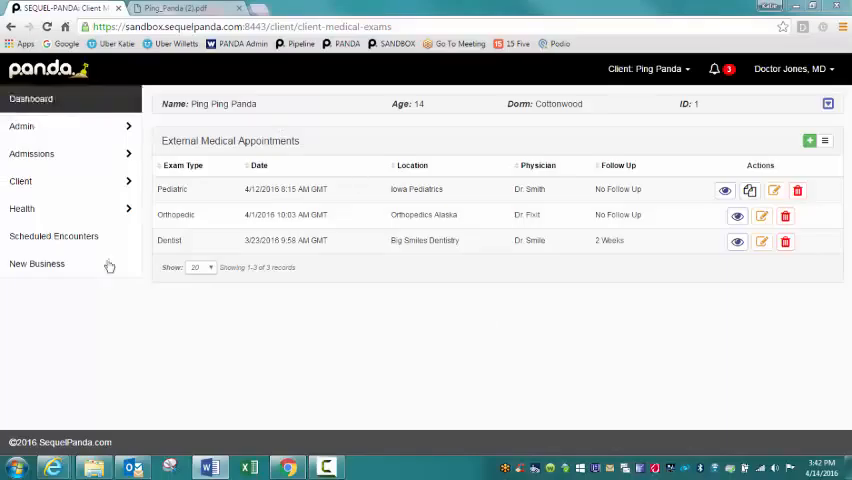
Review the 'Patient seen for headache' note, then return to the Client Medical Notes list
left_click(22, 208)
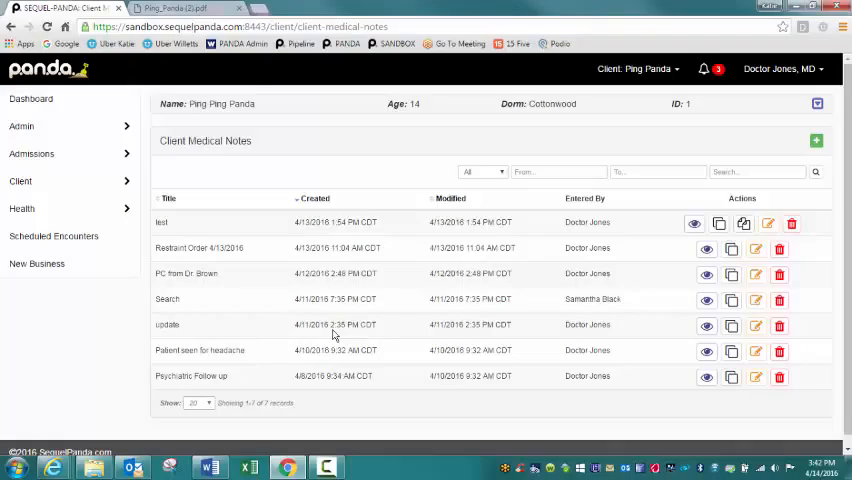
mouse_move(682, 272)
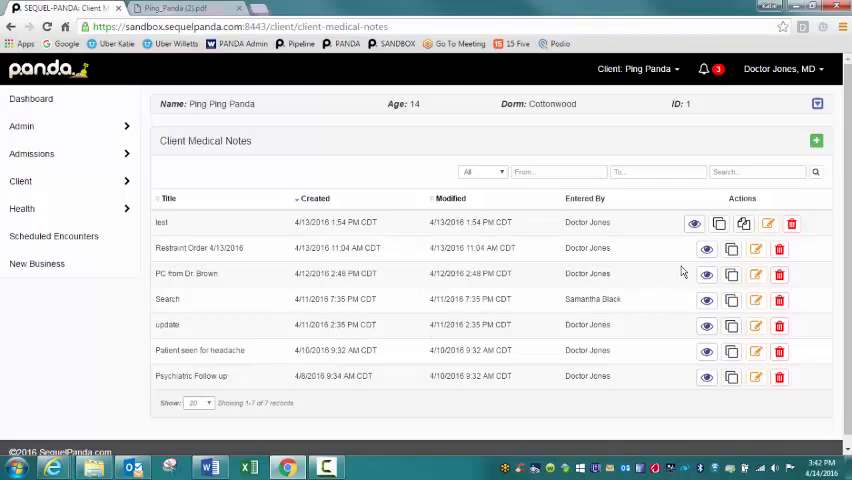
mouse_move(708, 300)
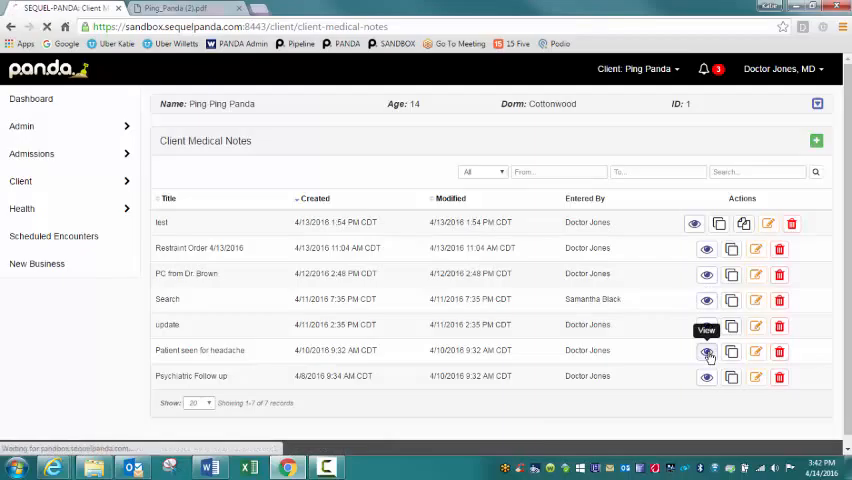
left_click(708, 350)
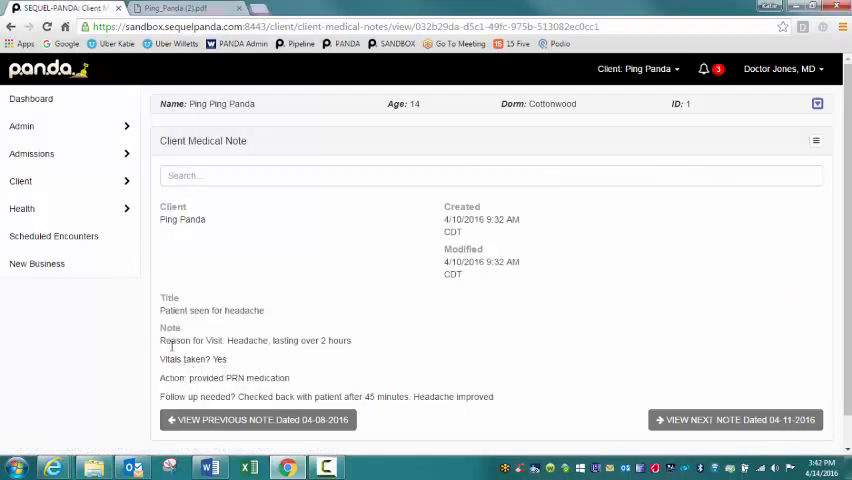
mouse_move(372, 348)
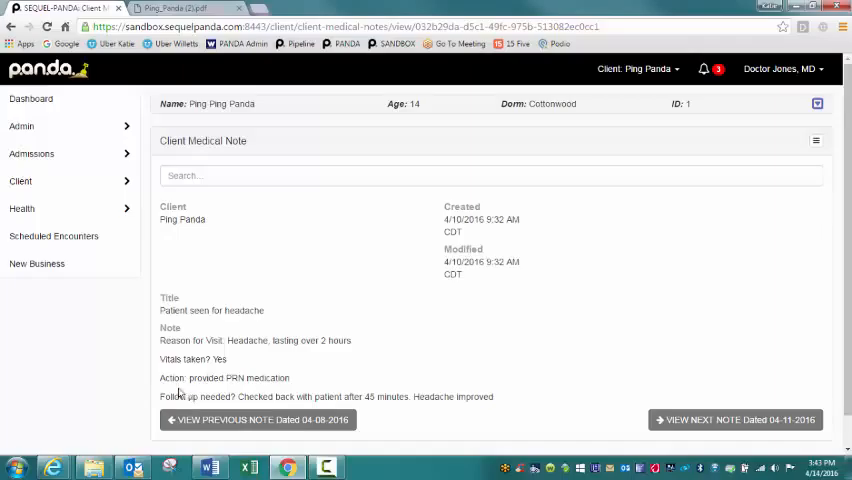
mouse_move(472, 408)
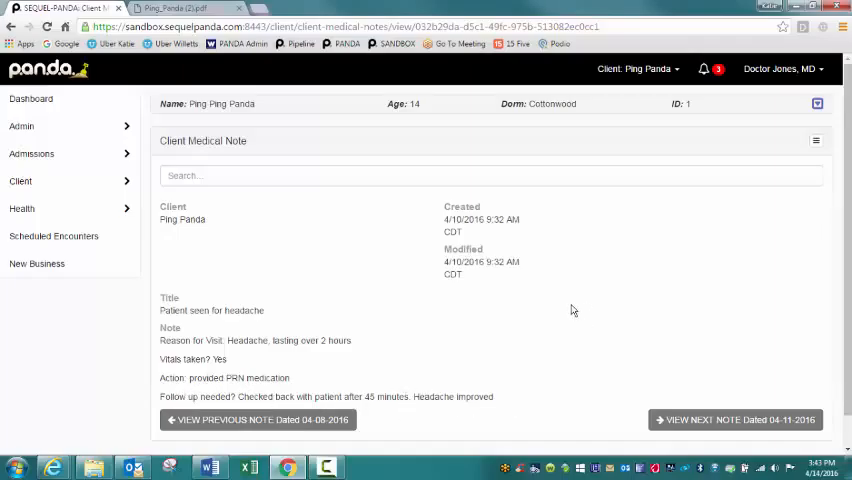
mouse_move(816, 144)
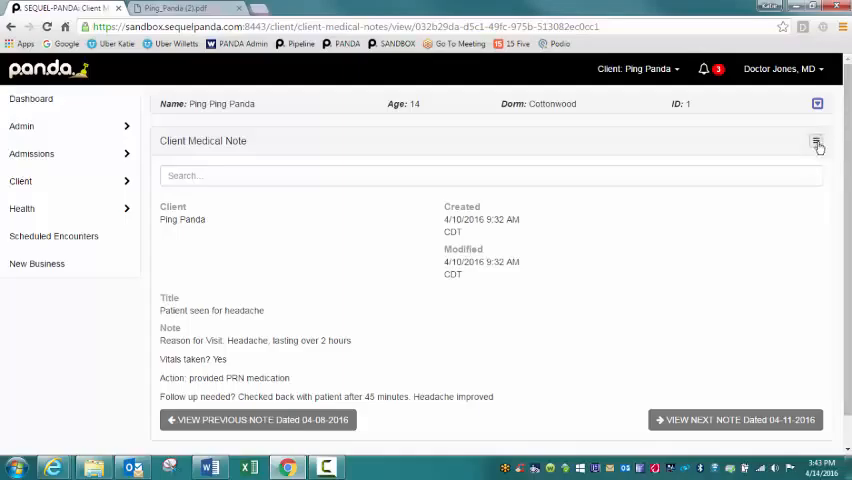
mouse_move(690, 420)
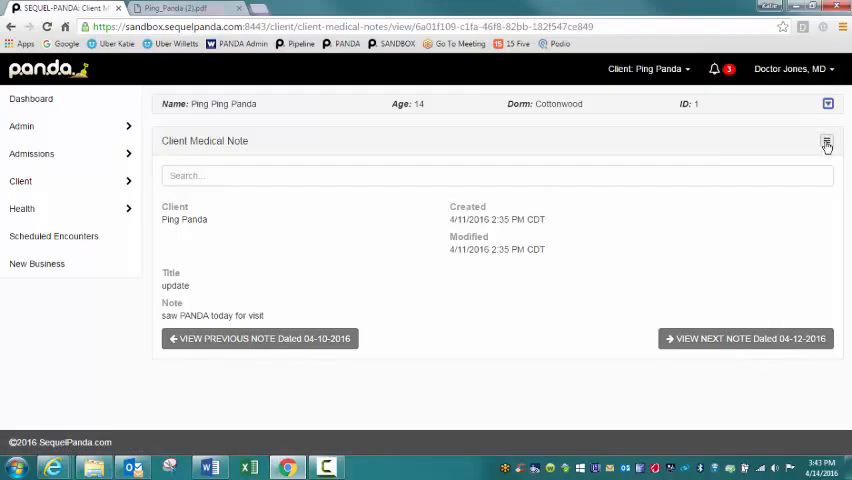
left_click(826, 140)
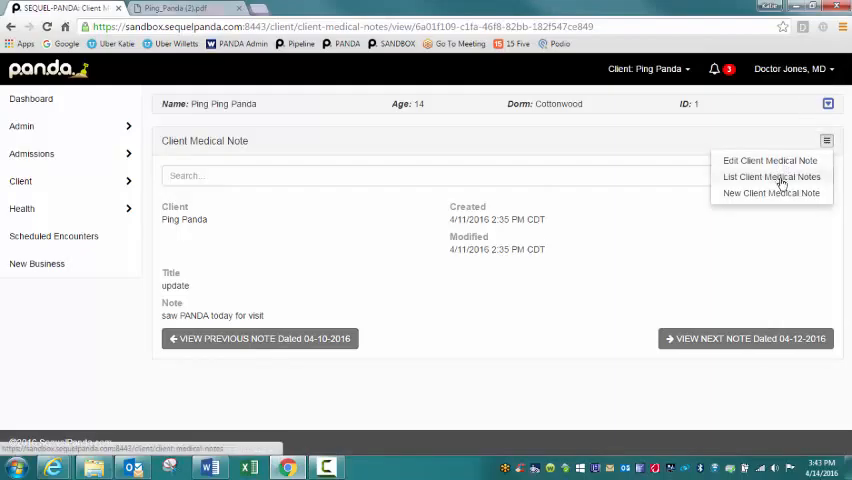
left_click(772, 176)
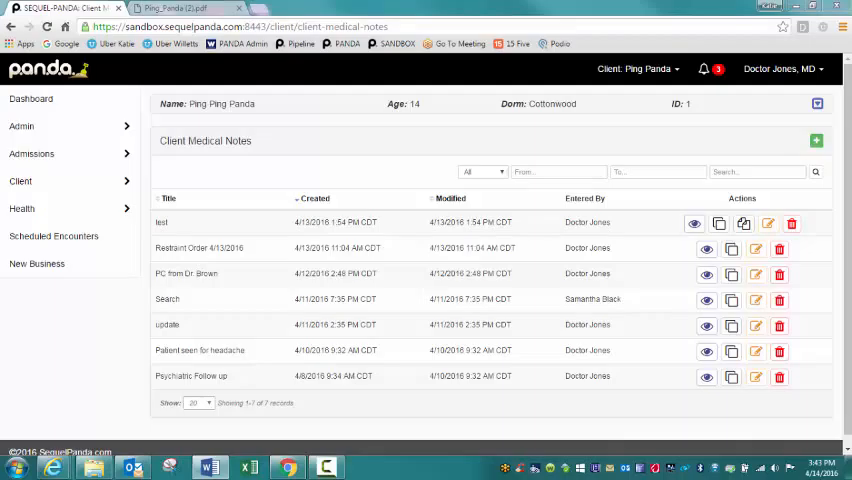
Review the Orthopedics referral's full details from the Client Referral Orders list
left_click(22, 208)
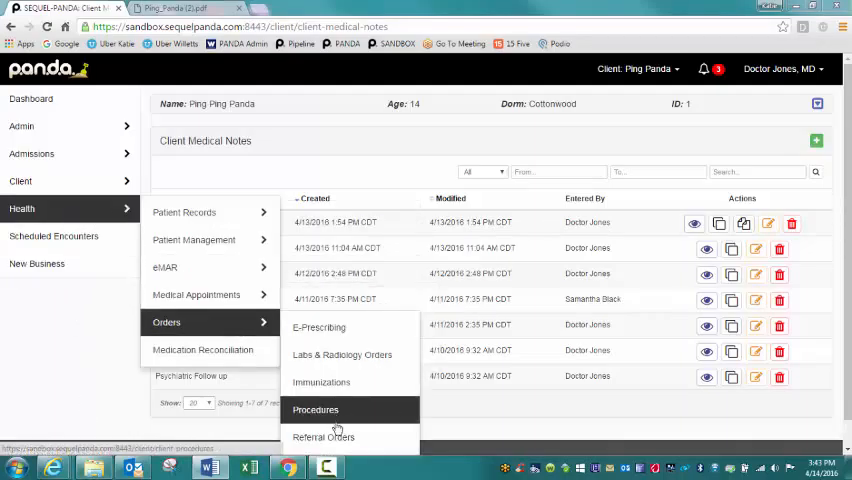
left_click(324, 436)
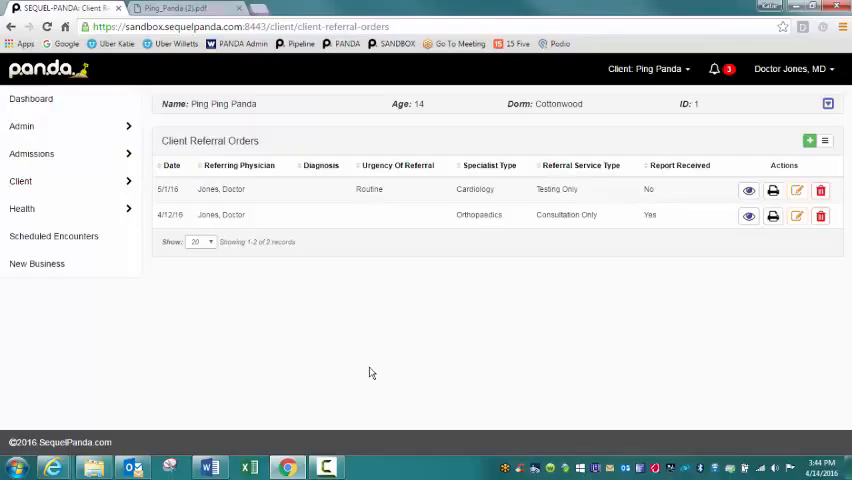
mouse_move(352, 374)
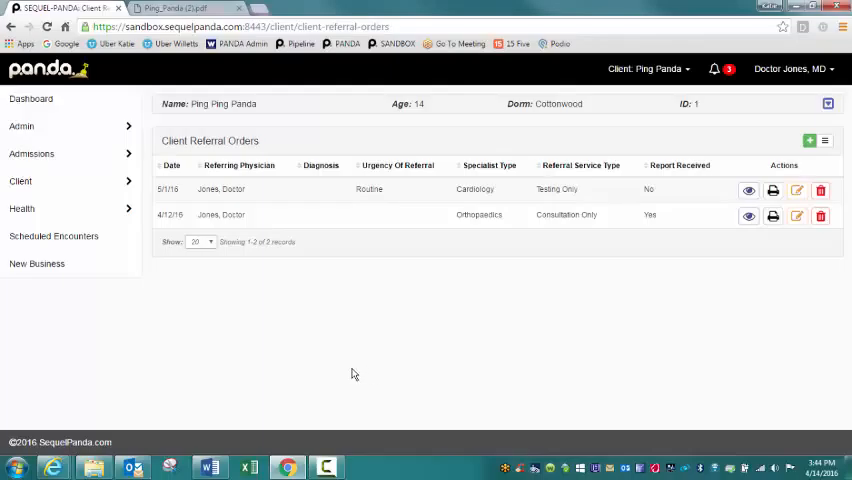
mouse_move(732, 252)
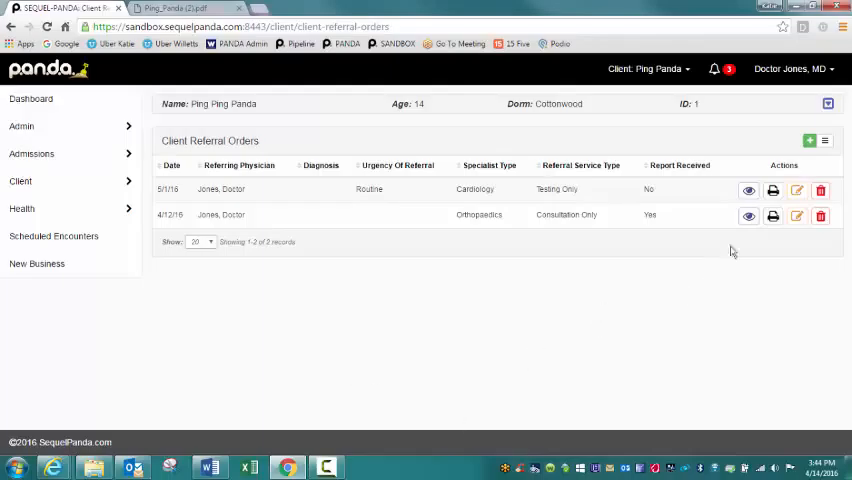
left_click(748, 216)
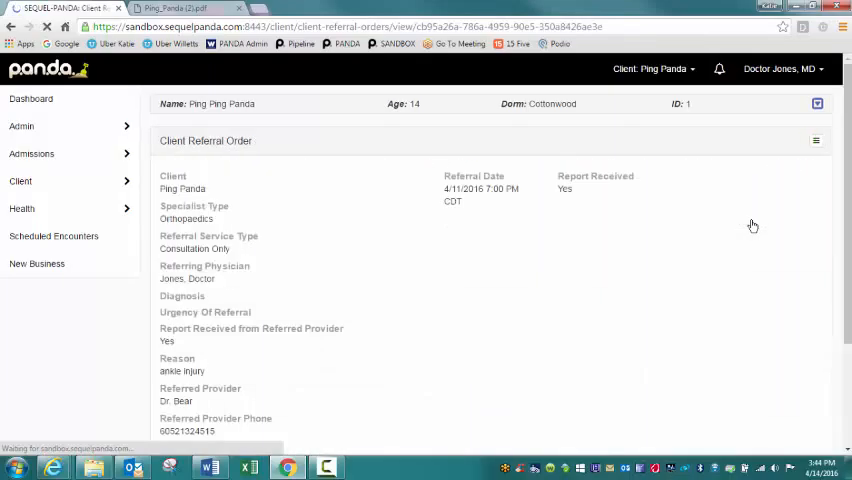
scroll("down", 3)
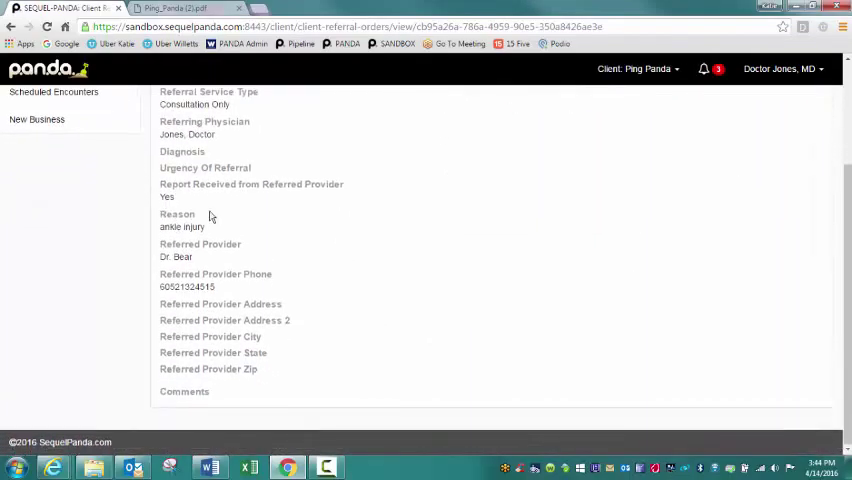
mouse_move(178, 244)
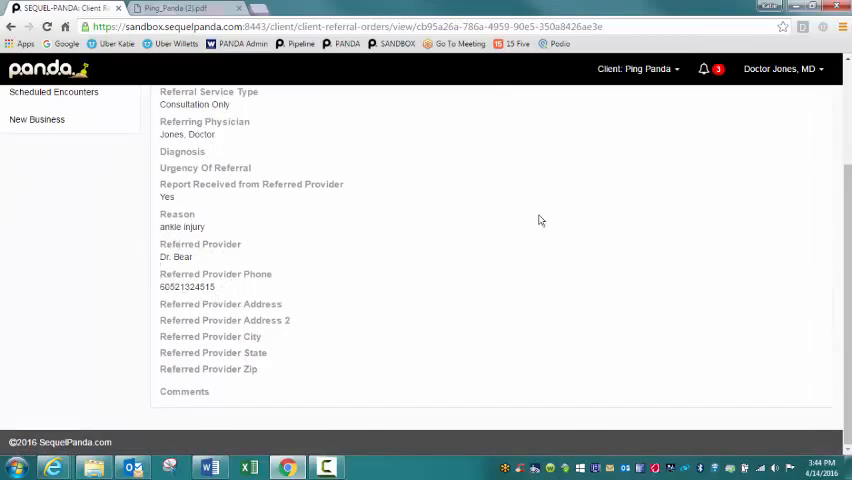
scroll("up", 3)
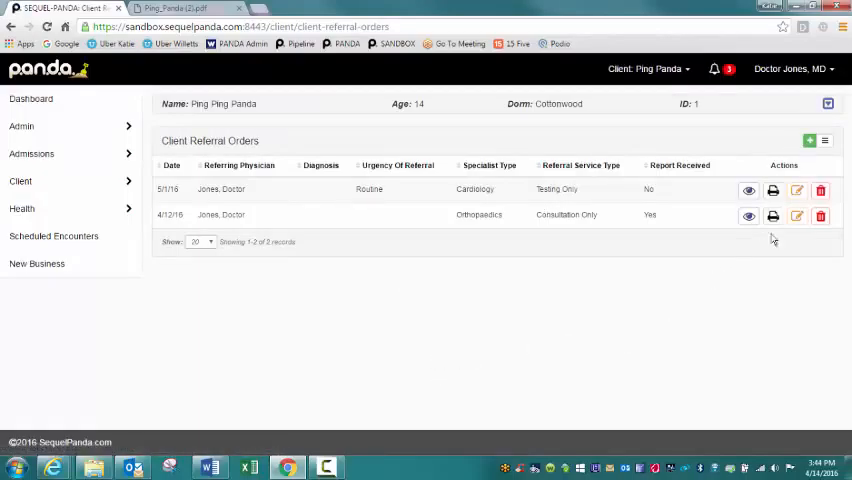
mouse_move(452, 320)
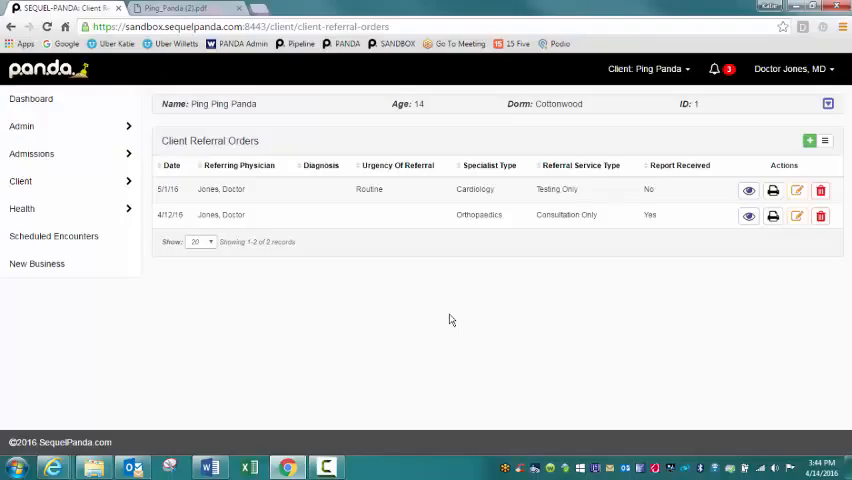
mouse_move(440, 318)
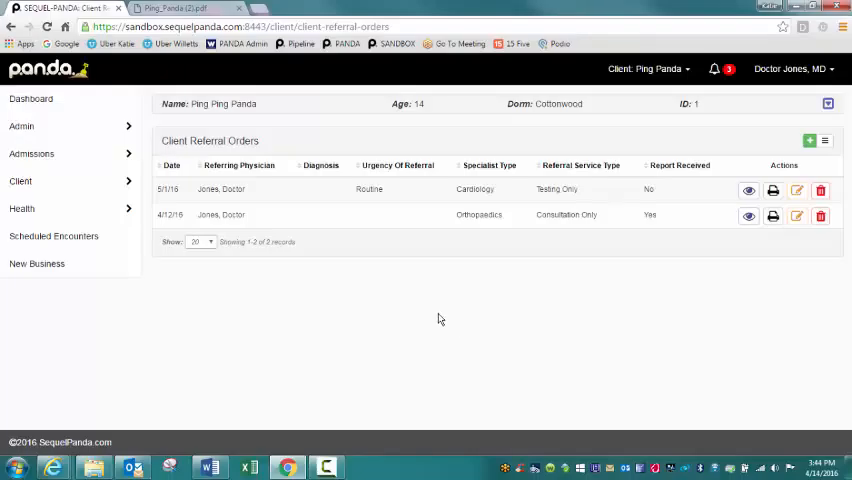
mouse_move(88, 248)
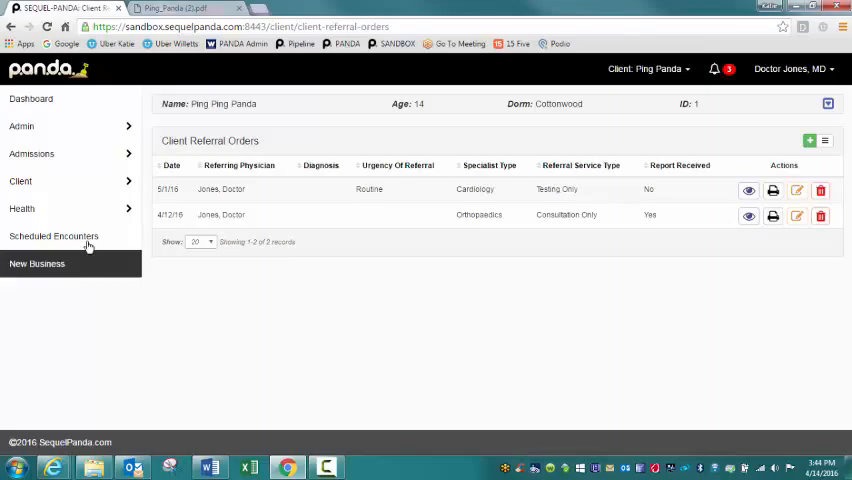
left_click(22, 208)
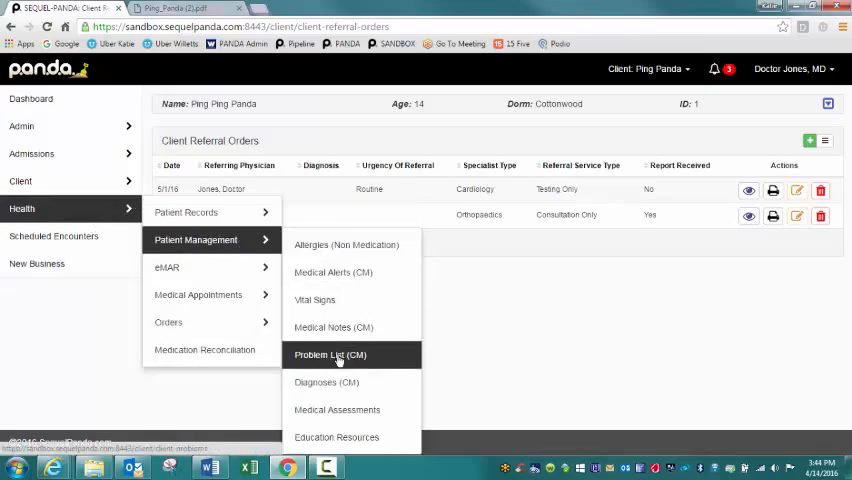
left_click(328, 354)
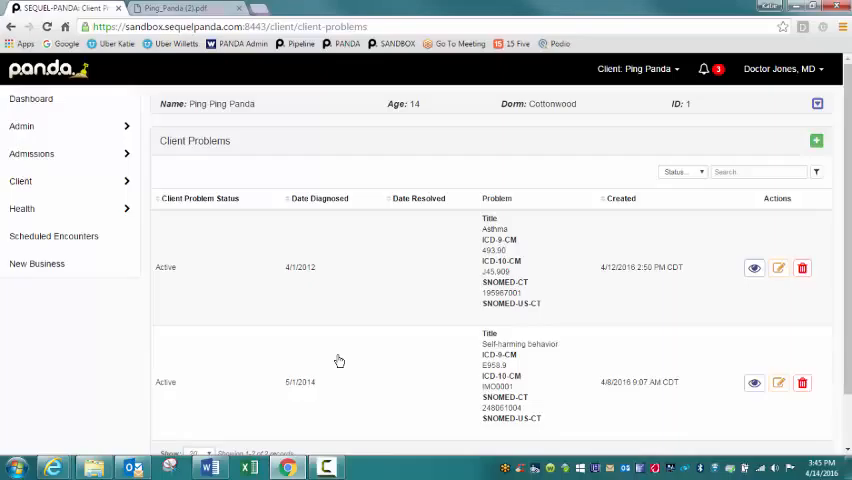
mouse_move(248, 412)
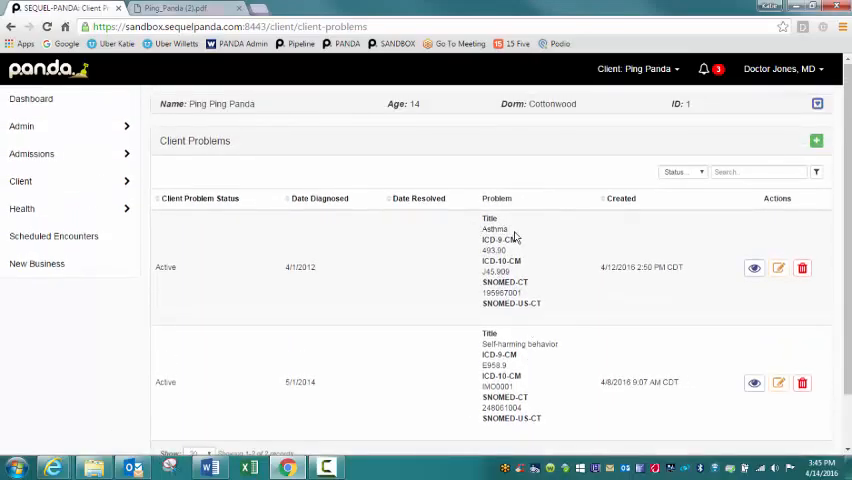
mouse_move(476, 348)
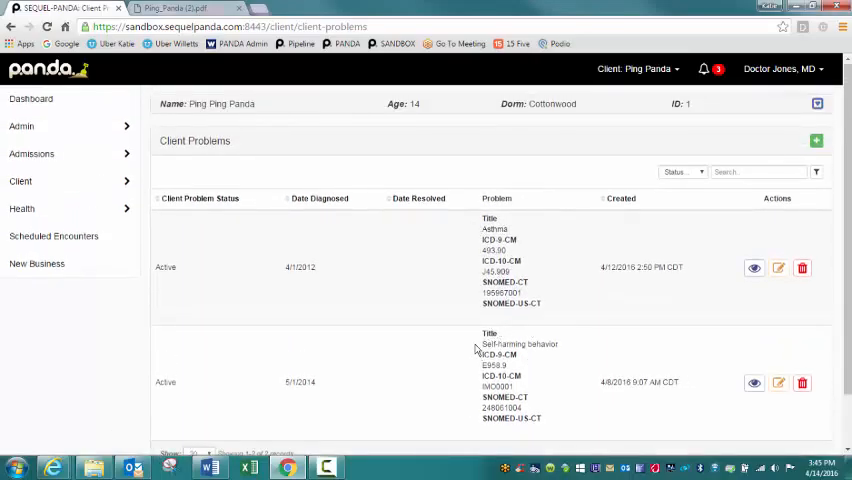
mouse_move(530, 344)
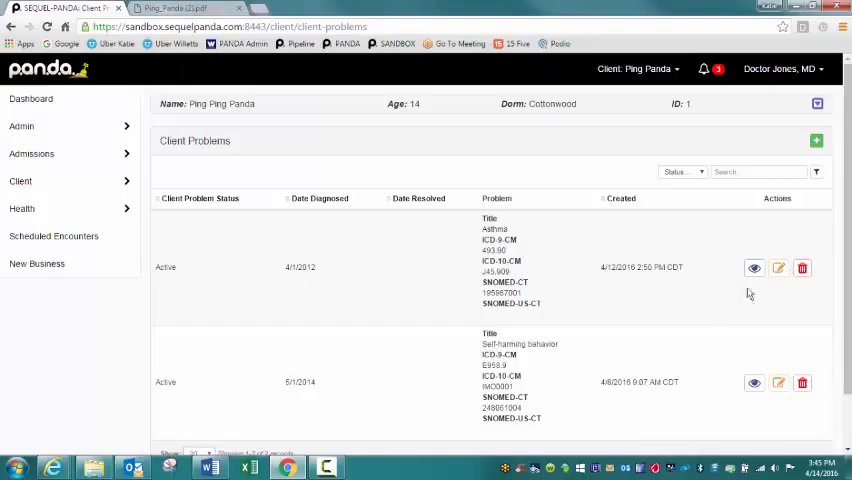
mouse_move(754, 268)
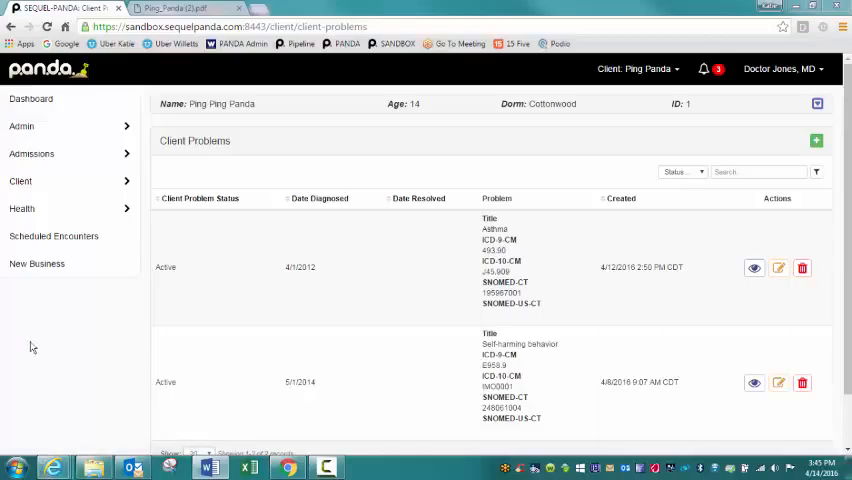
mouse_move(68, 306)
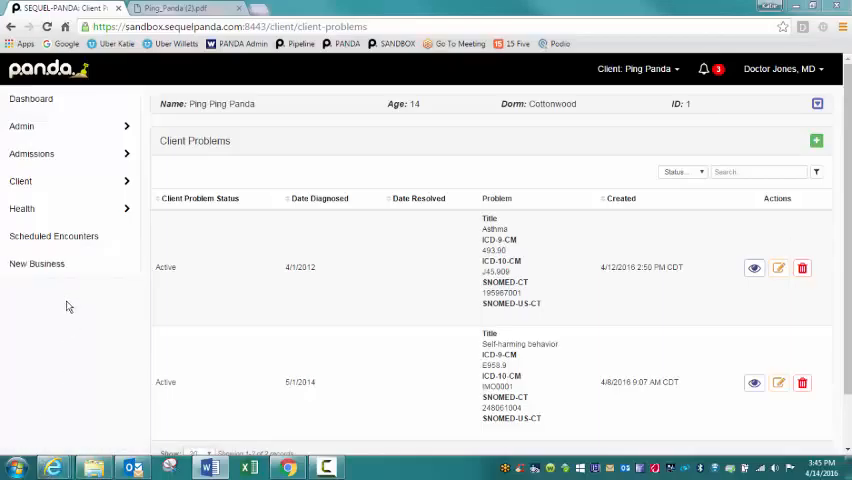
Reach Client Assessments via Patient Management and start Add Assessment
left_click(22, 208)
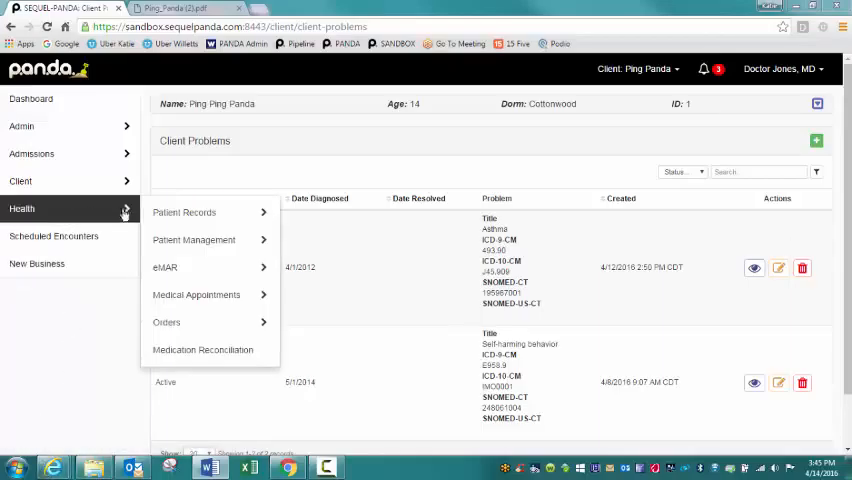
mouse_move(196, 294)
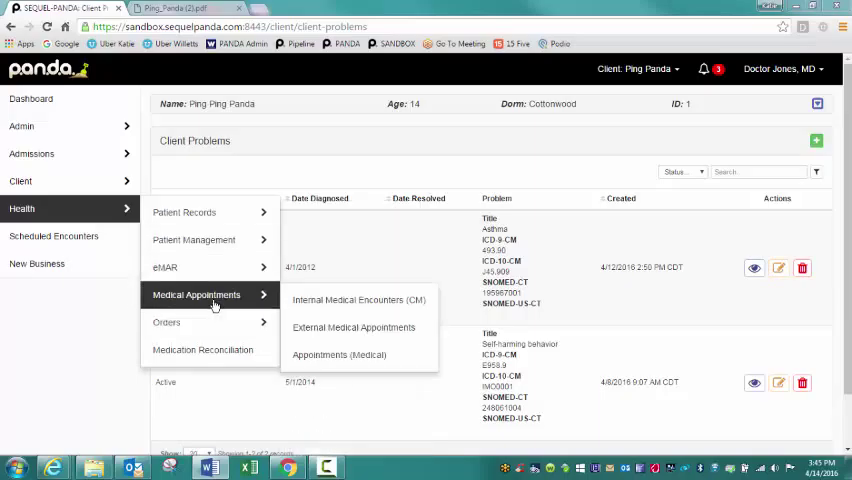
mouse_move(194, 240)
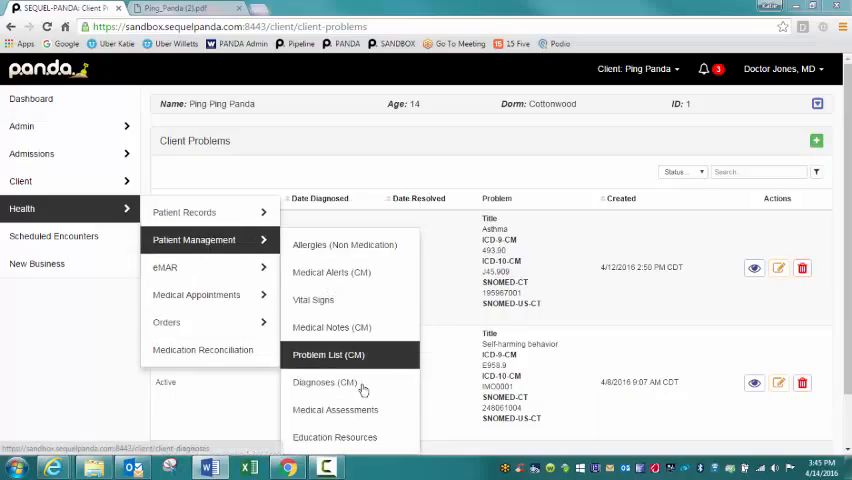
left_click(334, 408)
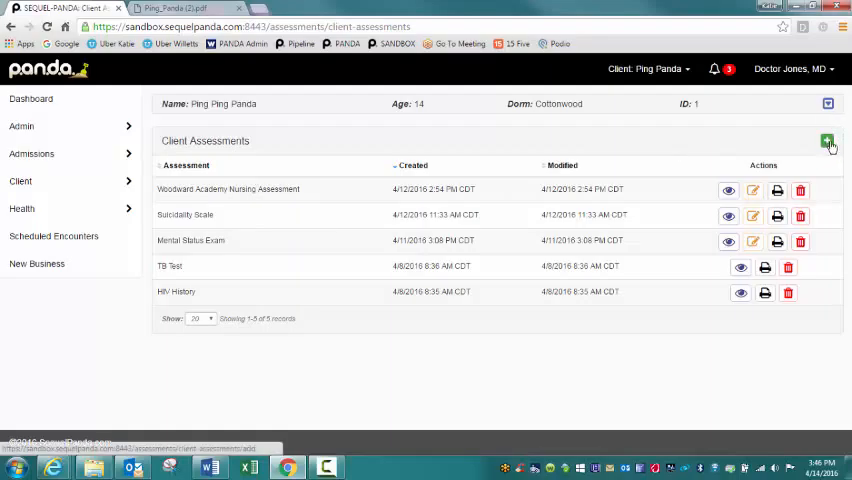
left_click(826, 140)
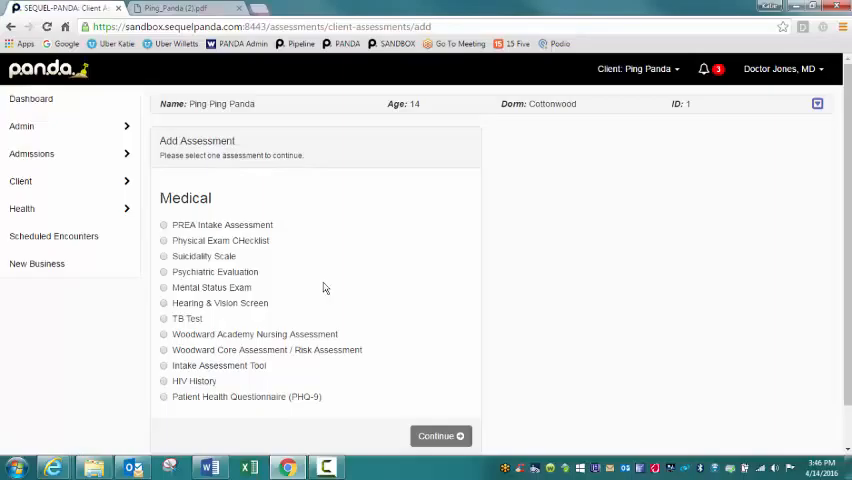
mouse_move(312, 296)
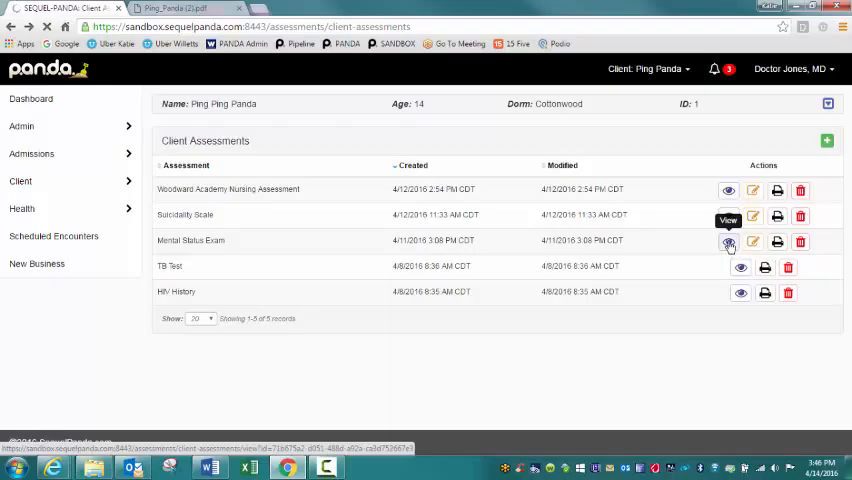
View Ping Panda's Mental Status Exam of 04/11/2016 and scroll through its appearance and speech findings
left_click(728, 242)
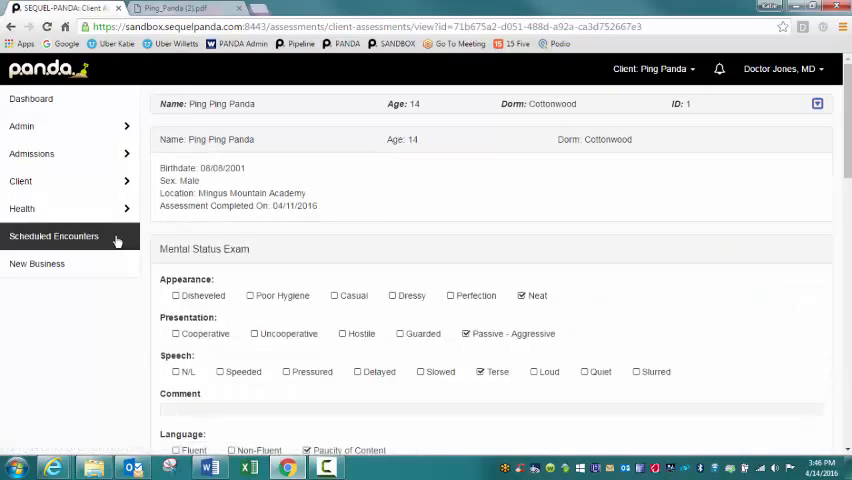
mouse_move(520, 310)
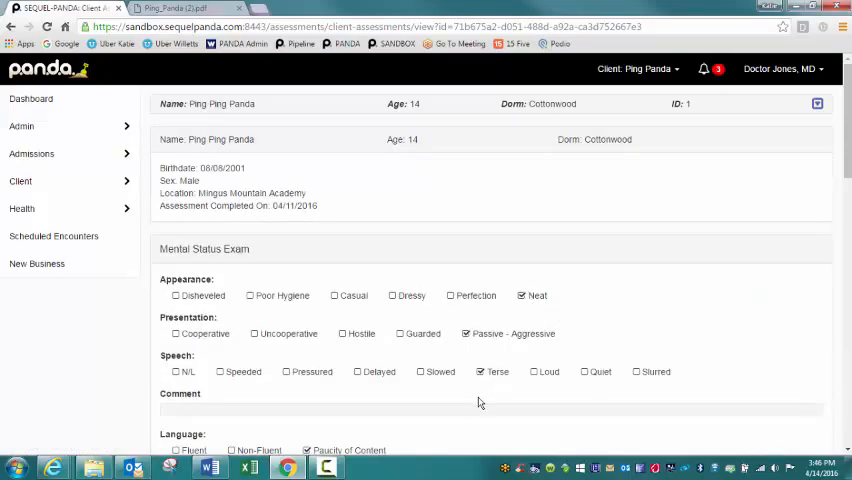
scroll("down", 3)
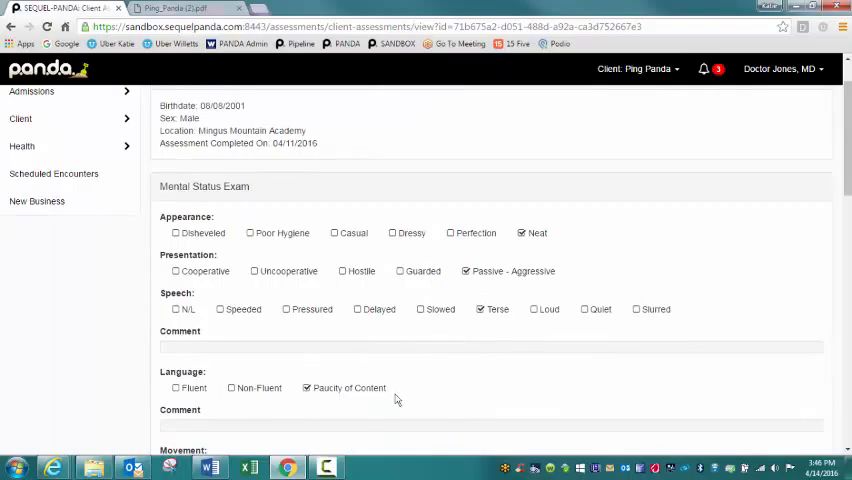
mouse_move(544, 368)
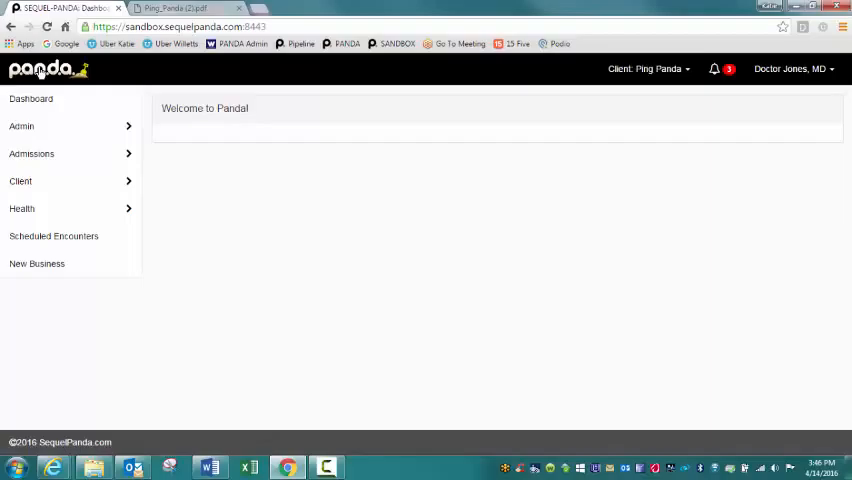
mouse_move(832, 70)
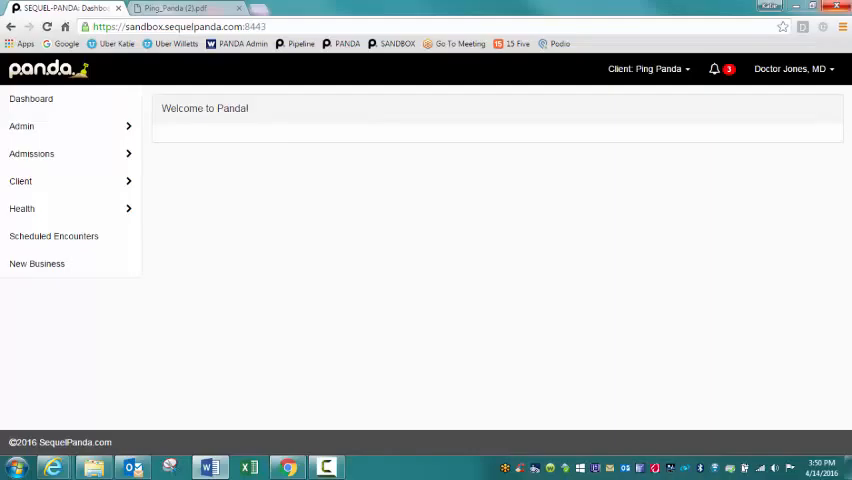
Go to the PANDA Certification site from the bookmark bar
left_click(176, 8)
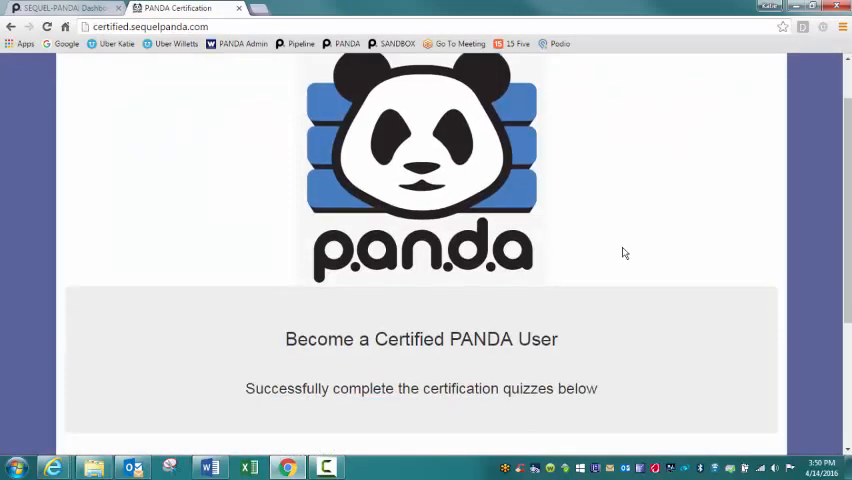
Scroll down the certification page to the list of Quiz 1 through Quiz 5 links
scroll("down", 3)
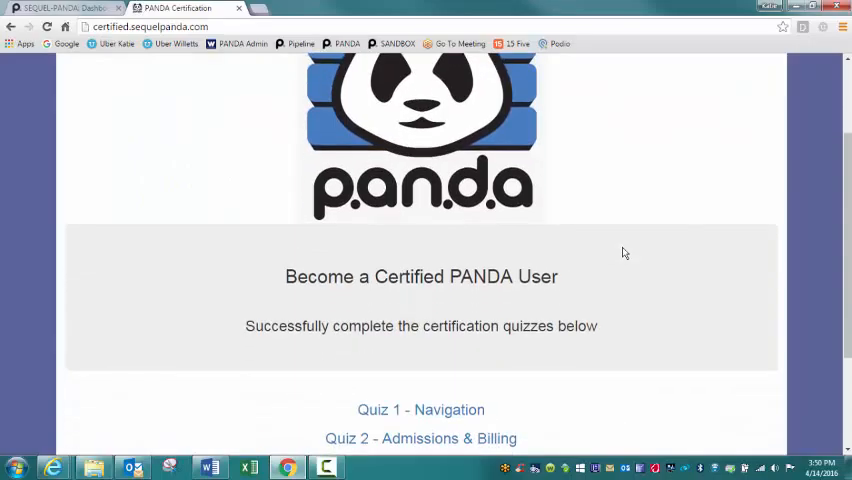
scroll("down", 3)
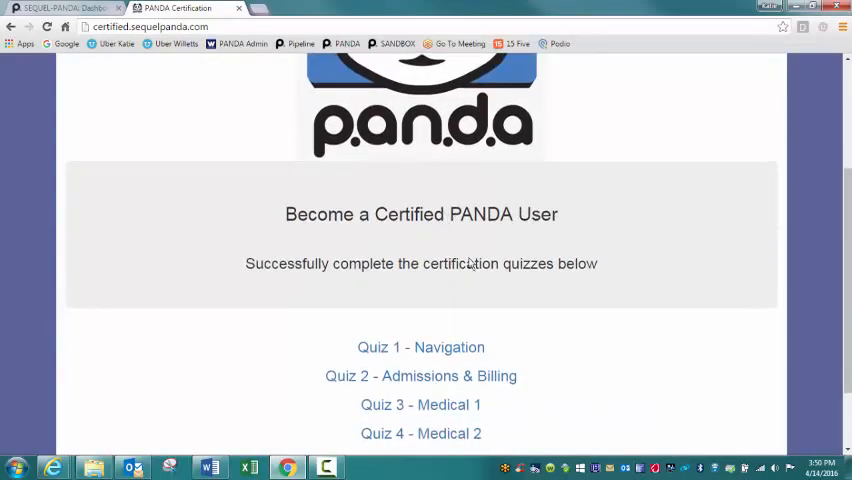
scroll("down", 3)
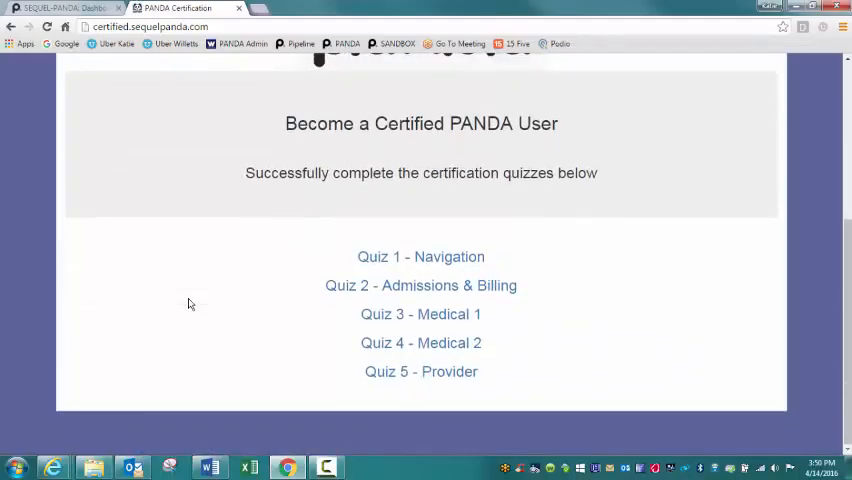
mouse_move(418, 236)
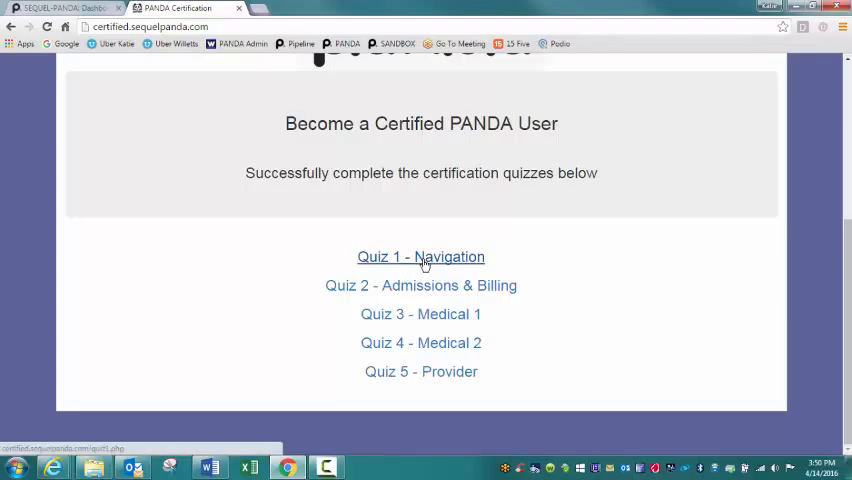
In Quiz 1 – Navigation, choose Mingus Mountain Academy as the location and reach Submit
left_click(420, 256)
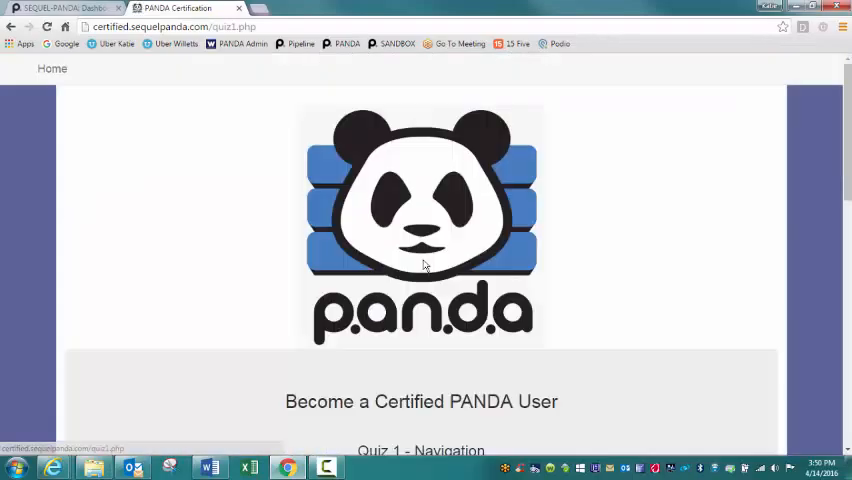
scroll("down", 3)
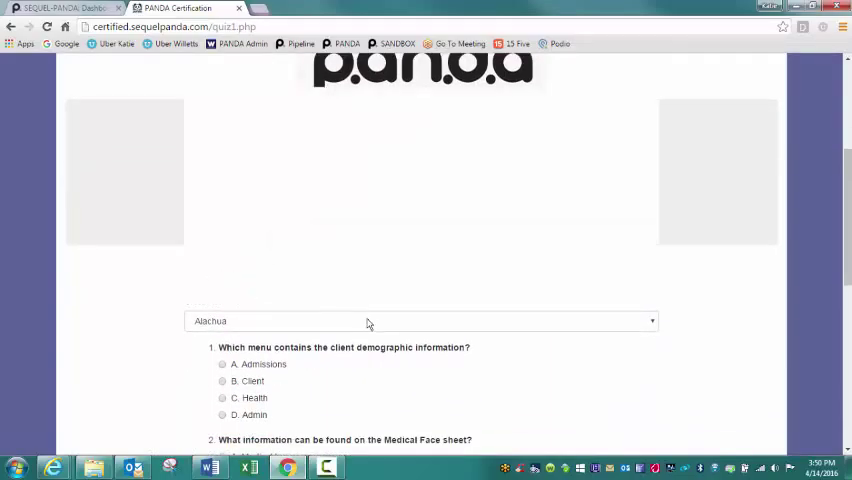
left_click(420, 320)
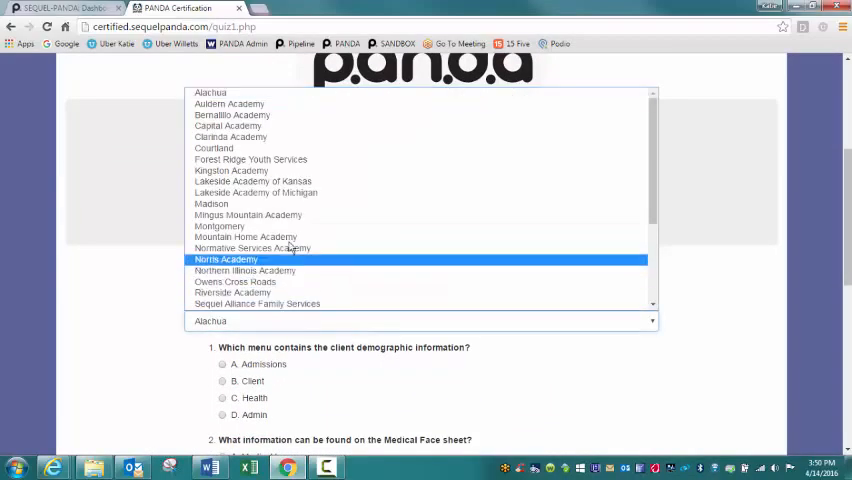
left_click(248, 214)
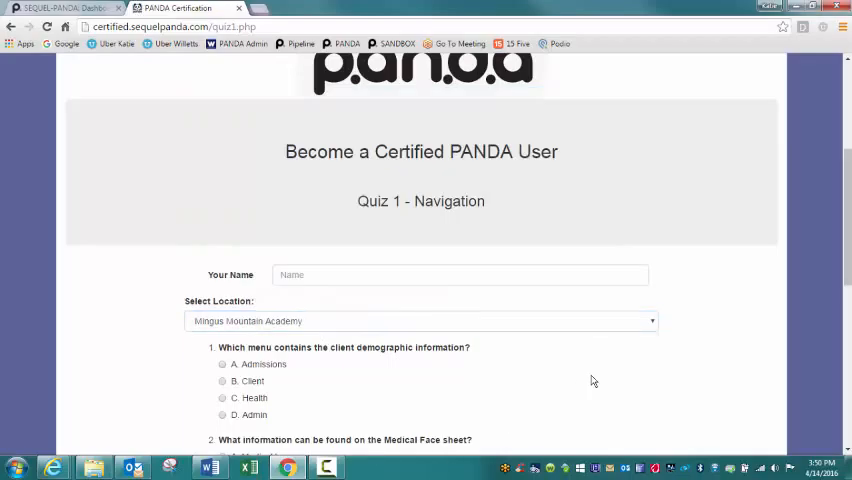
scroll("down", 3)
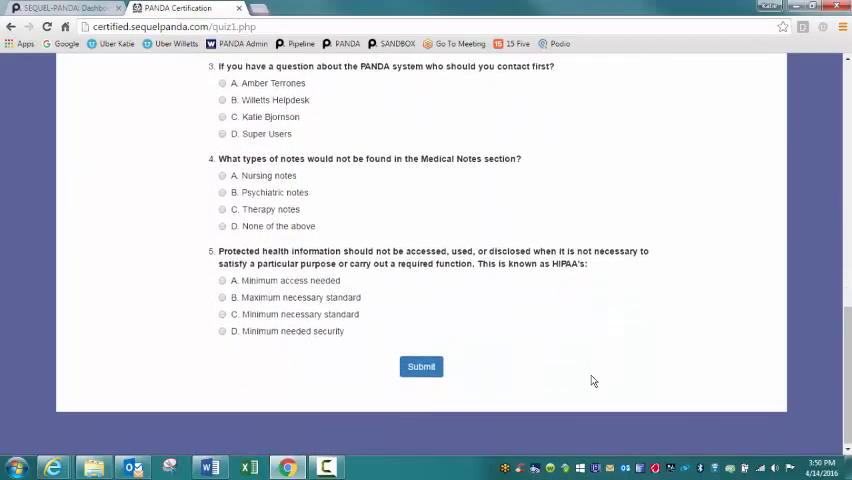
mouse_move(420, 372)
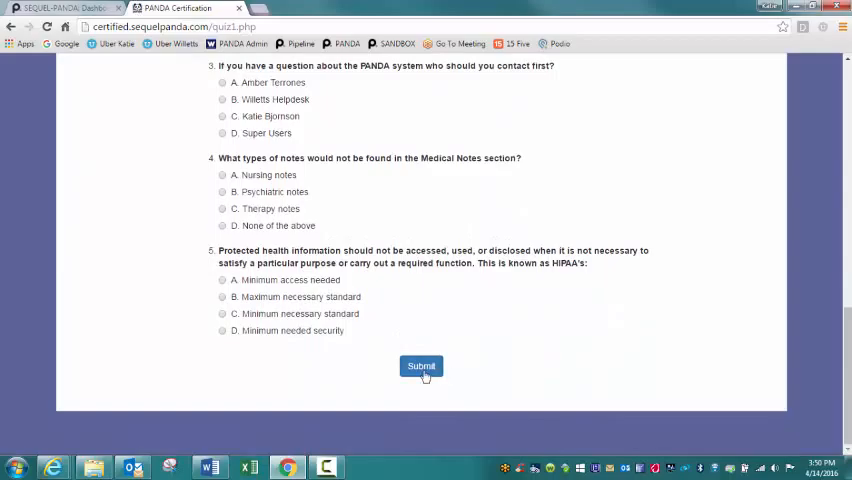
mouse_move(672, 322)
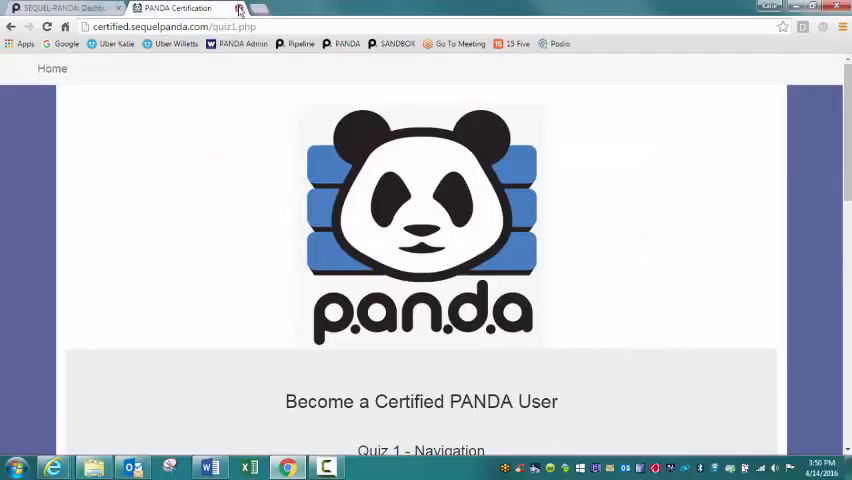
Return to the Panda welcome home page tab
left_click(60, 8)
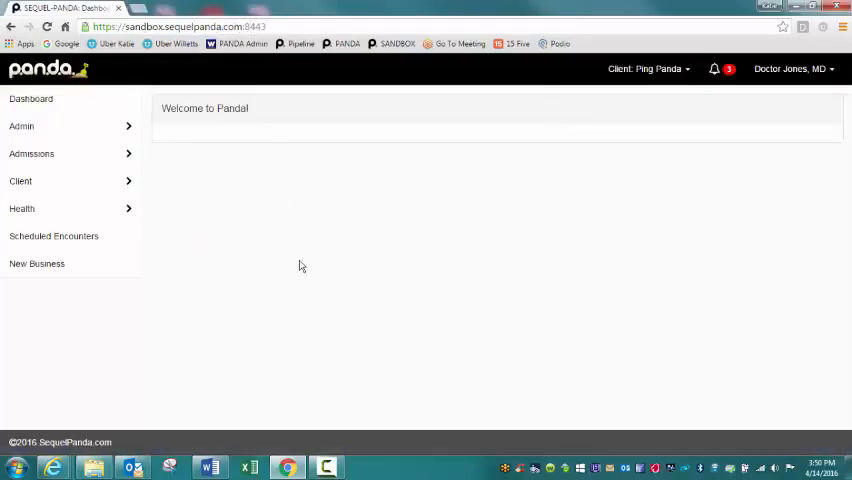